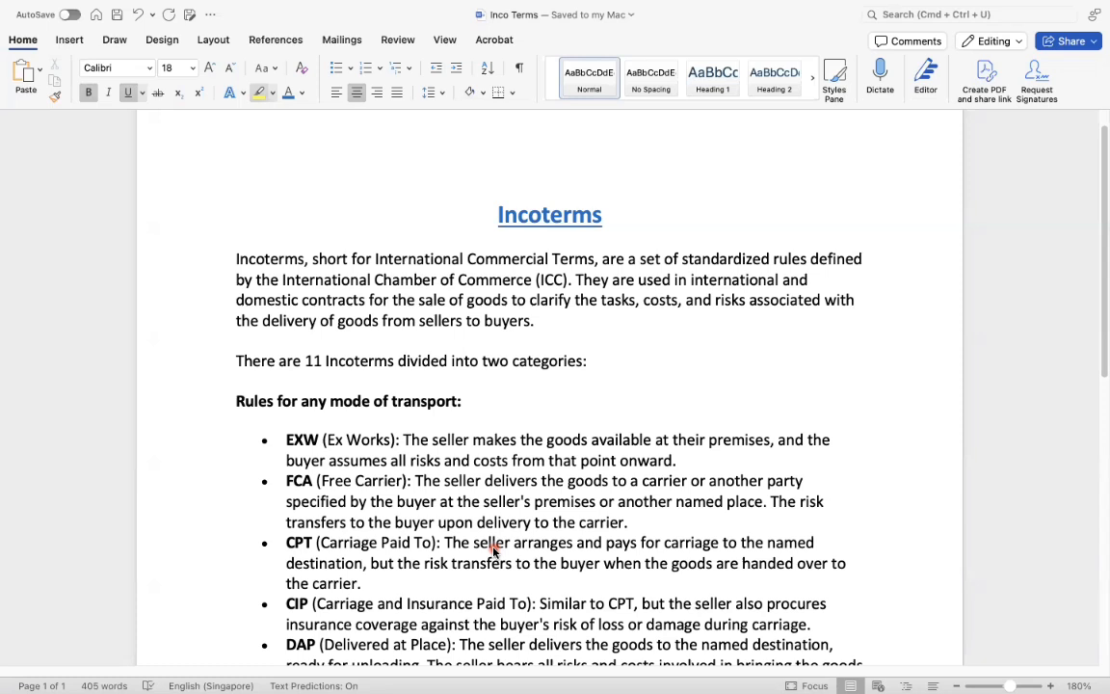
pyautogui.moveTo(554, 450)
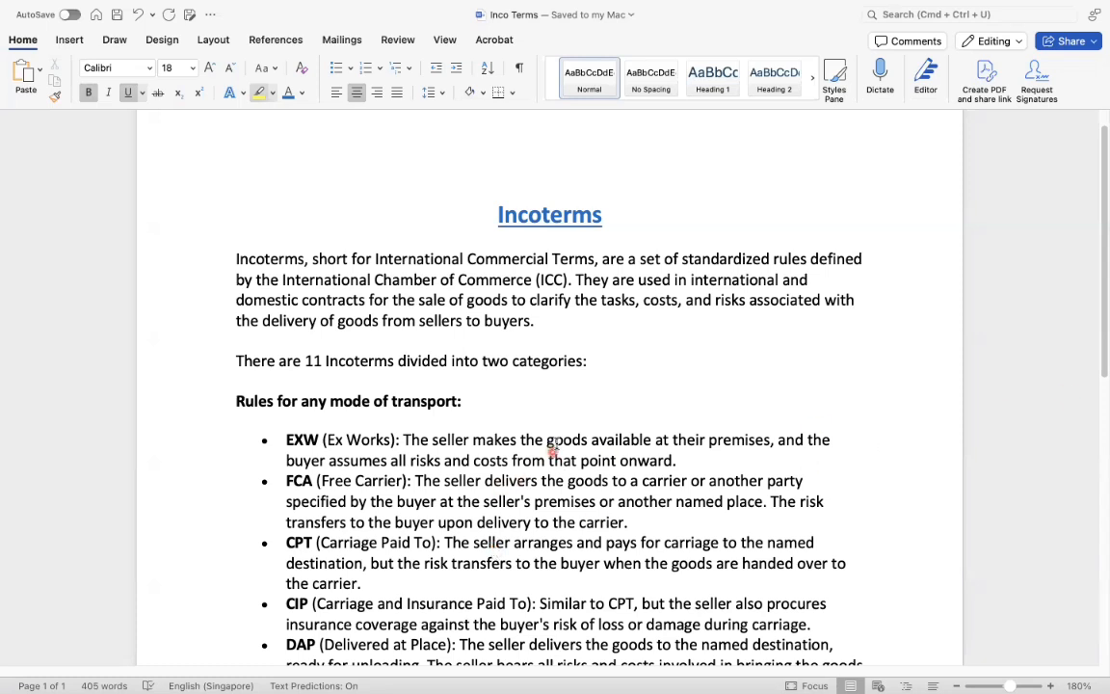
# Step: Scroll through the Incoterms document and highlight the EXW seller's obligation phrase
pyautogui.scroll(-3)
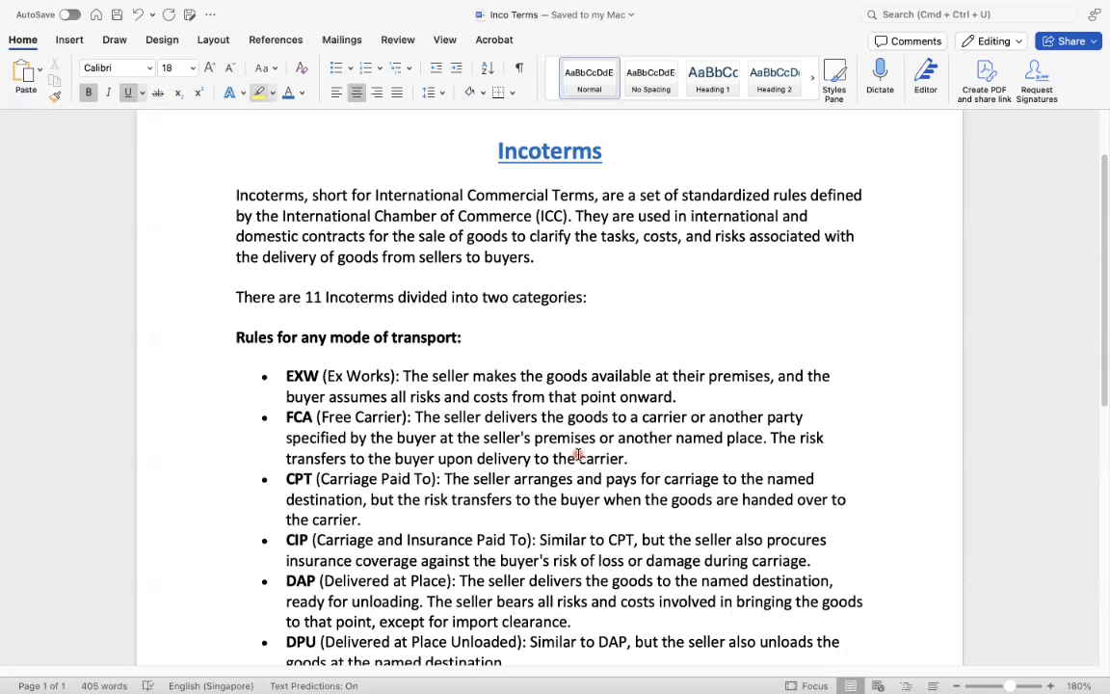
pyautogui.scroll(-3)
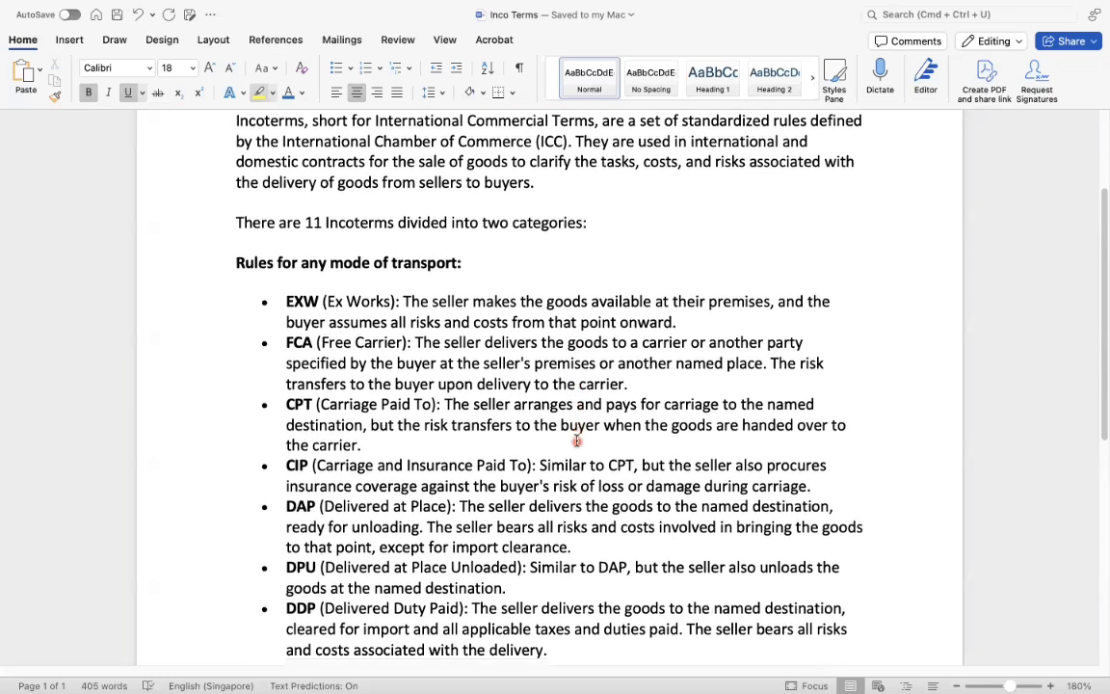
pyautogui.scroll(-3)
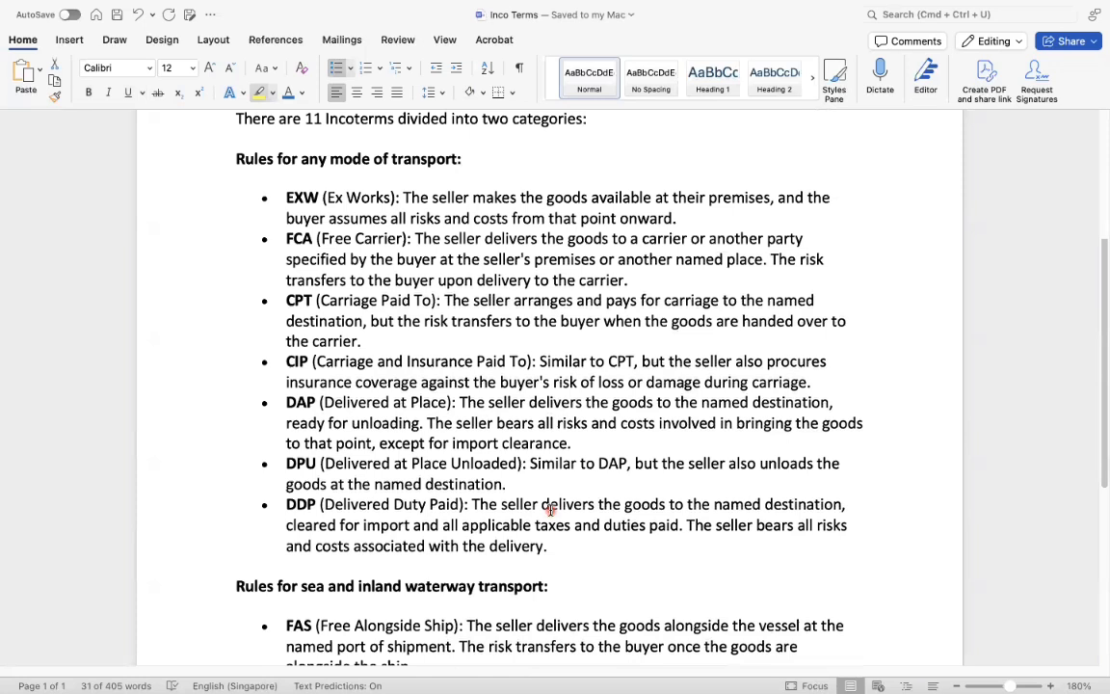
pyautogui.scroll(3)
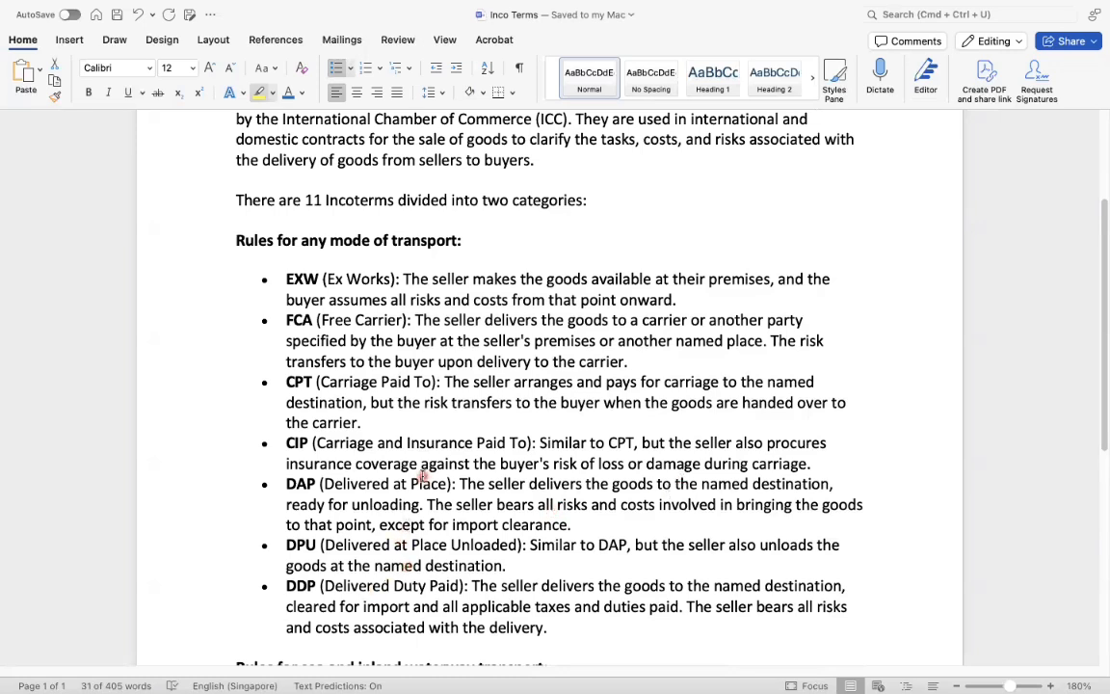
pyautogui.moveTo(285, 279); pyautogui.dragTo(676, 298)
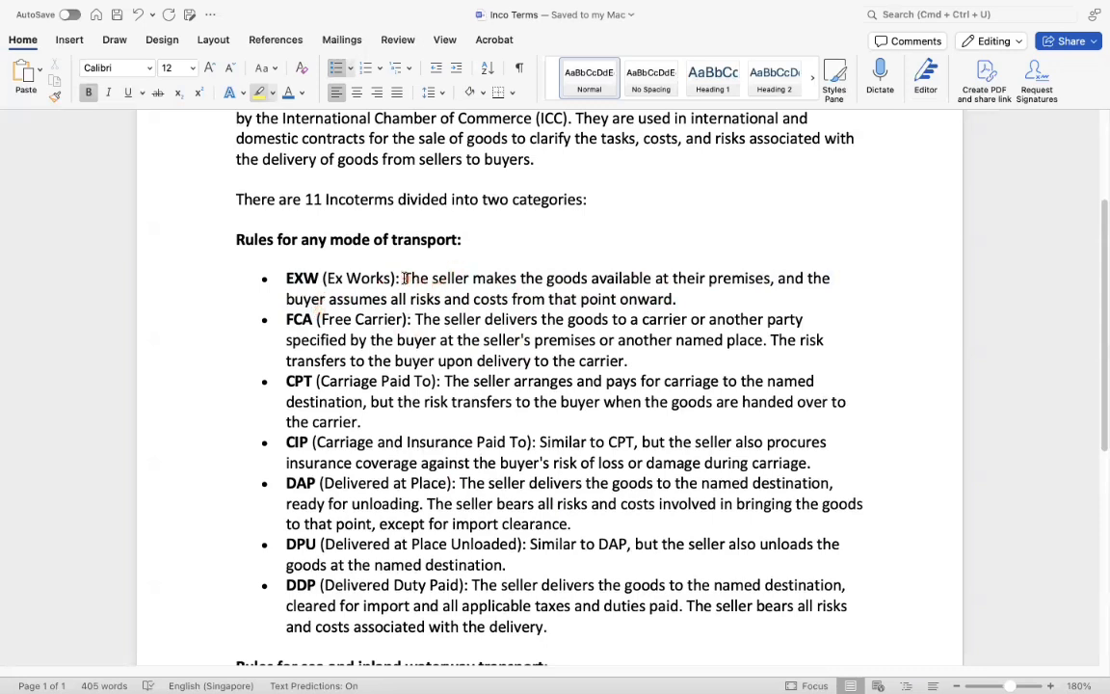
pyautogui.moveTo(403, 278); pyautogui.dragTo(771, 277)
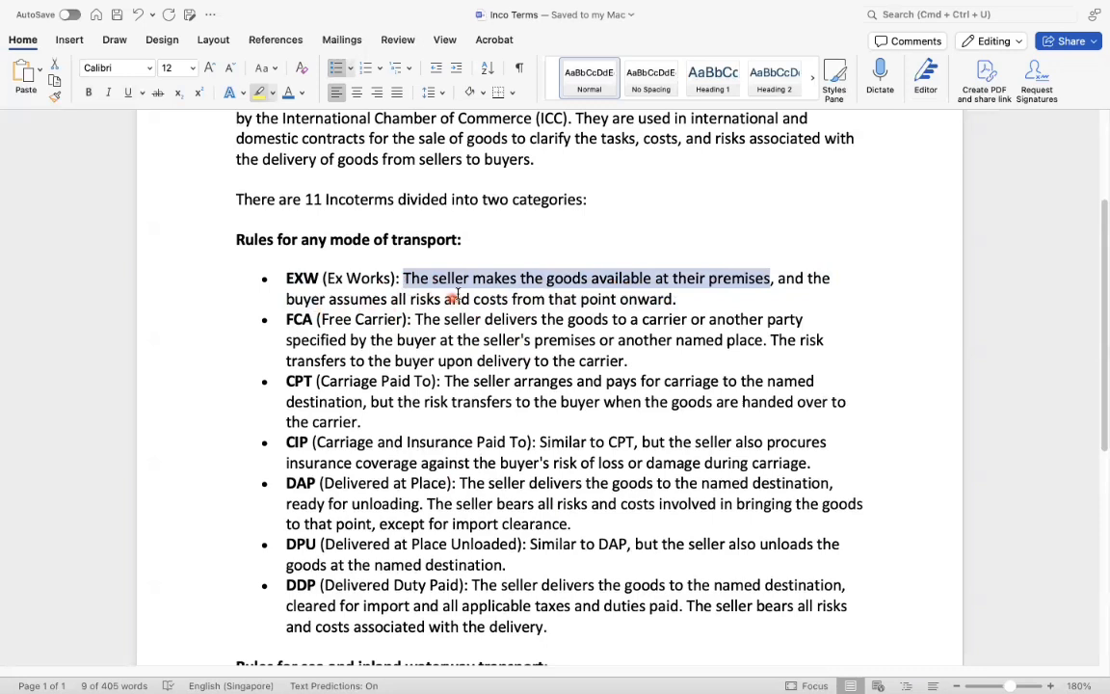
pyautogui.click(498, 279)
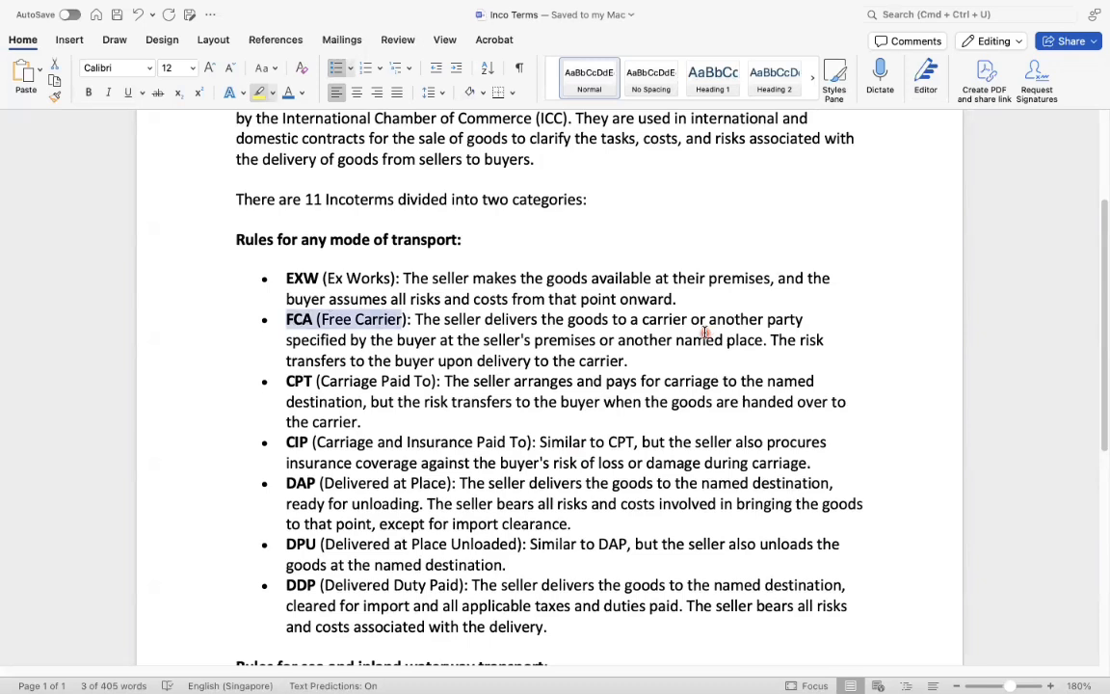
pyautogui.moveTo(439, 356)
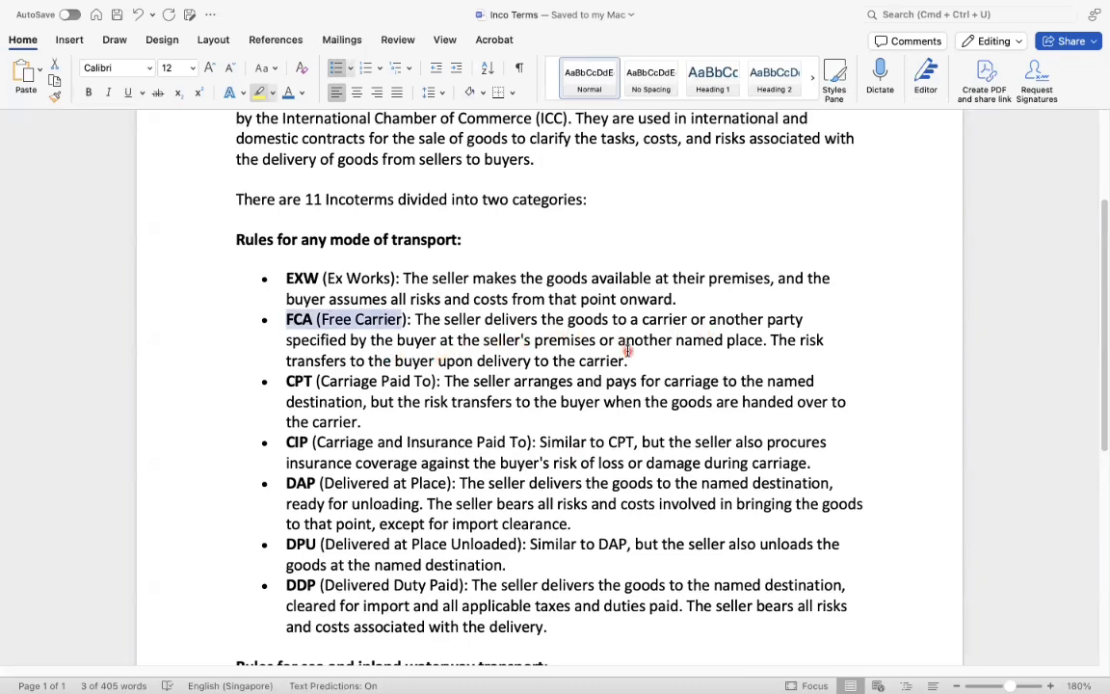
pyautogui.moveTo(726, 344)
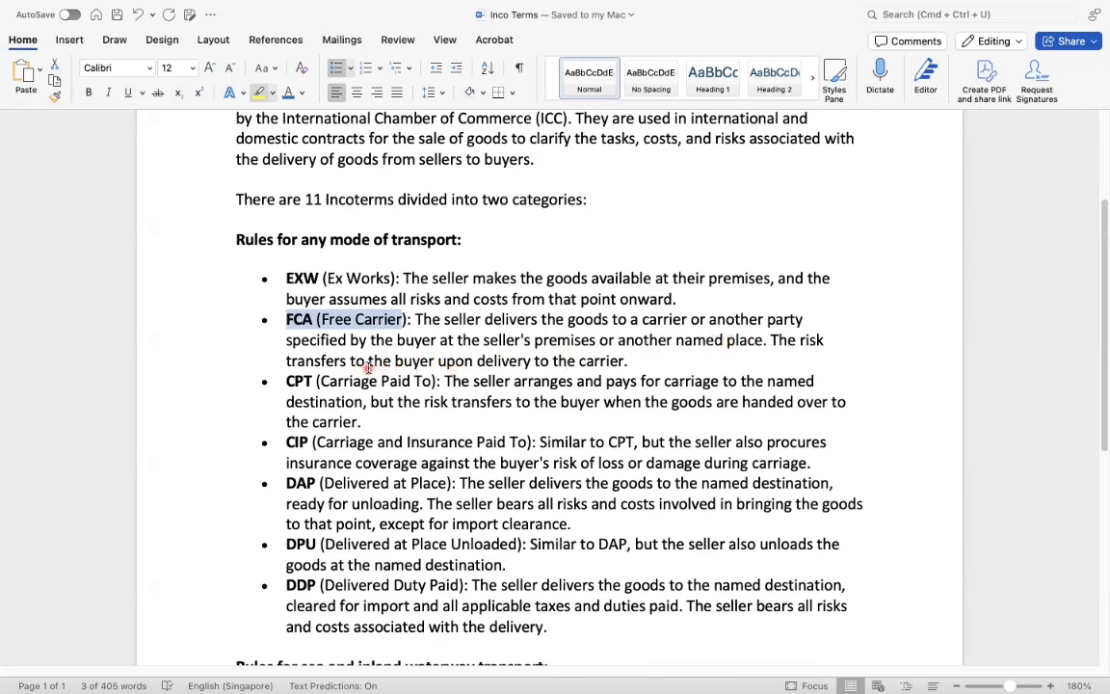
pyautogui.moveTo(487, 331)
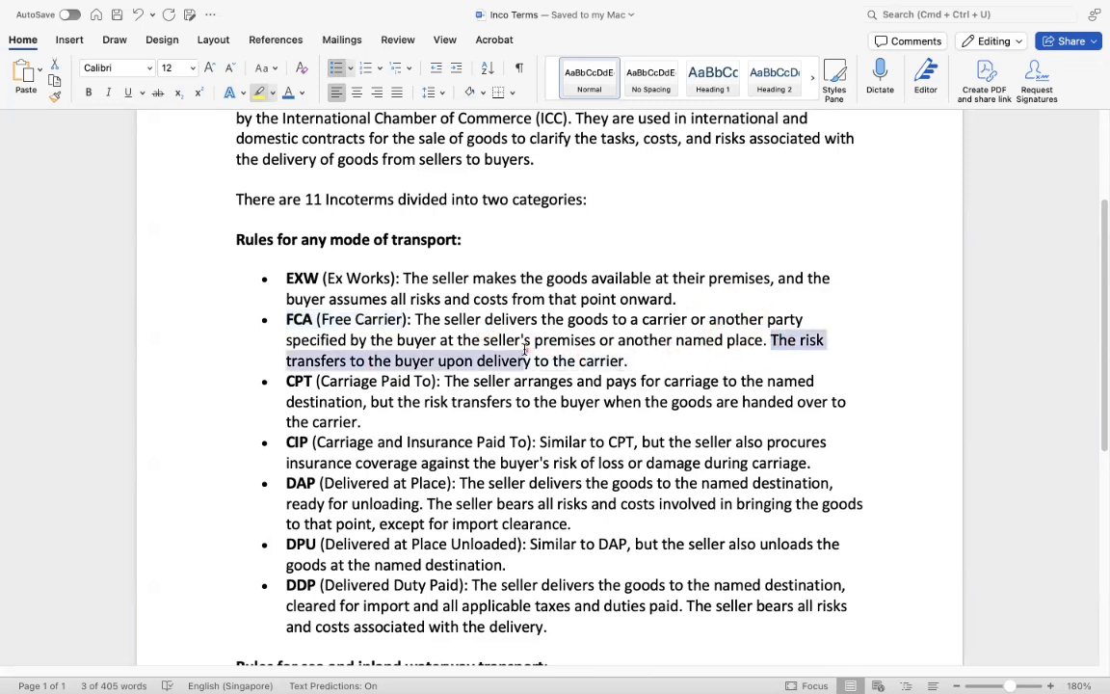
# Step: Highlight the FCA risk transfer sentence and the FOB, CFR and CIF descriptions
pyautogui.moveTo(529, 361); pyautogui.dragTo(627, 360)
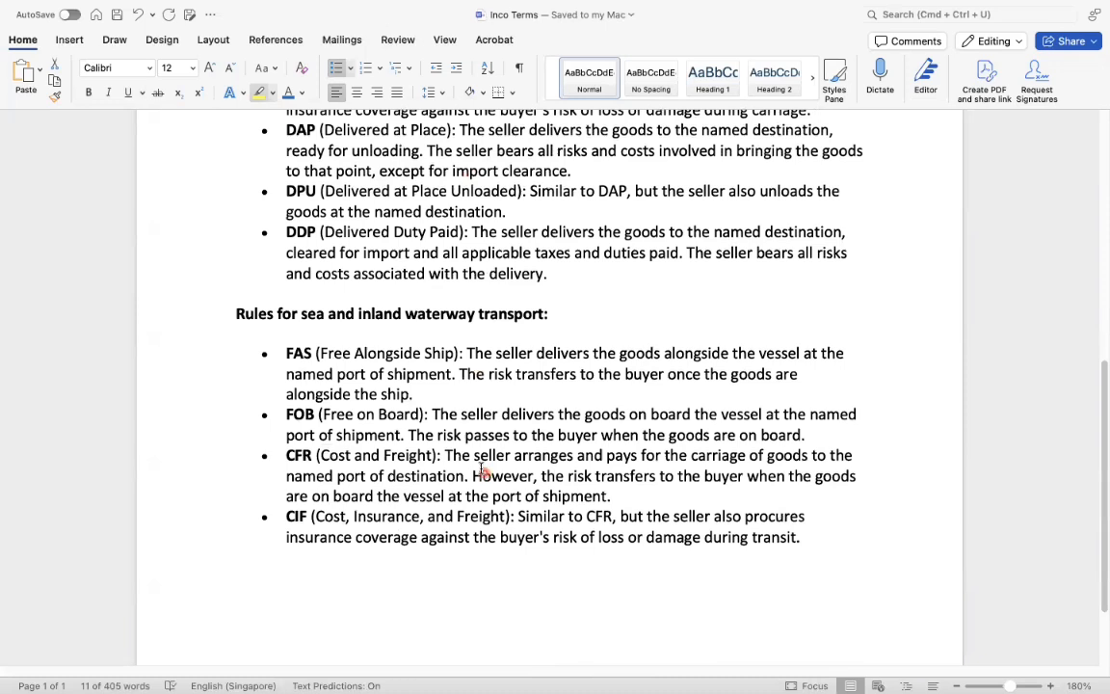
pyautogui.moveTo(285, 414); pyautogui.dragTo(813, 454)
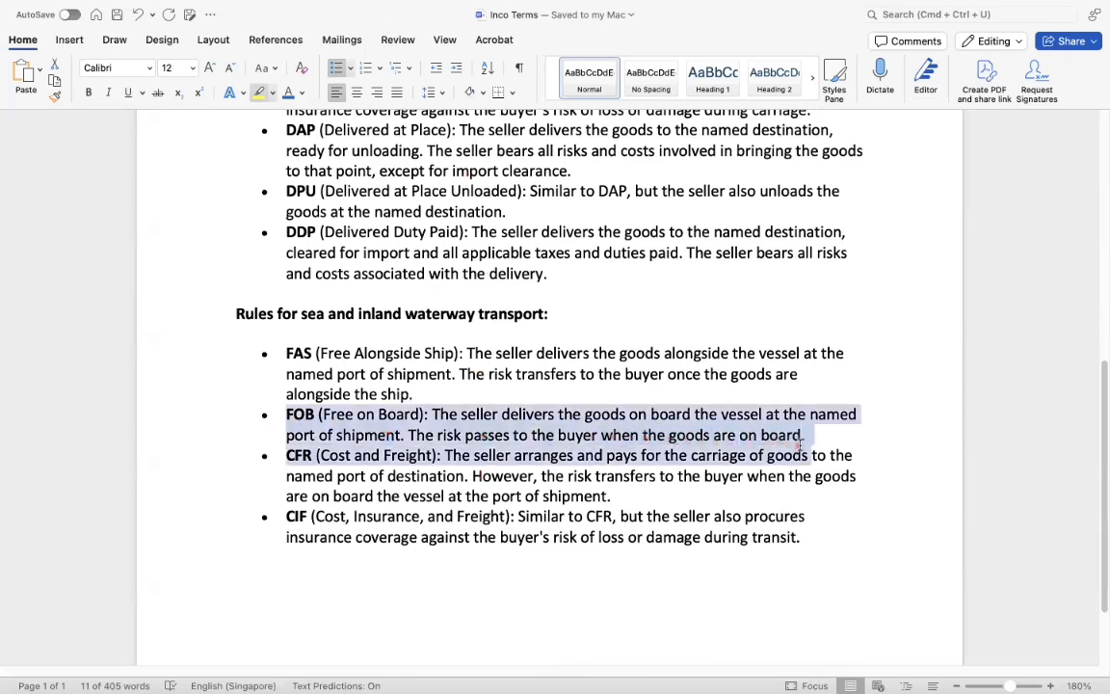
pyautogui.click(621, 435)
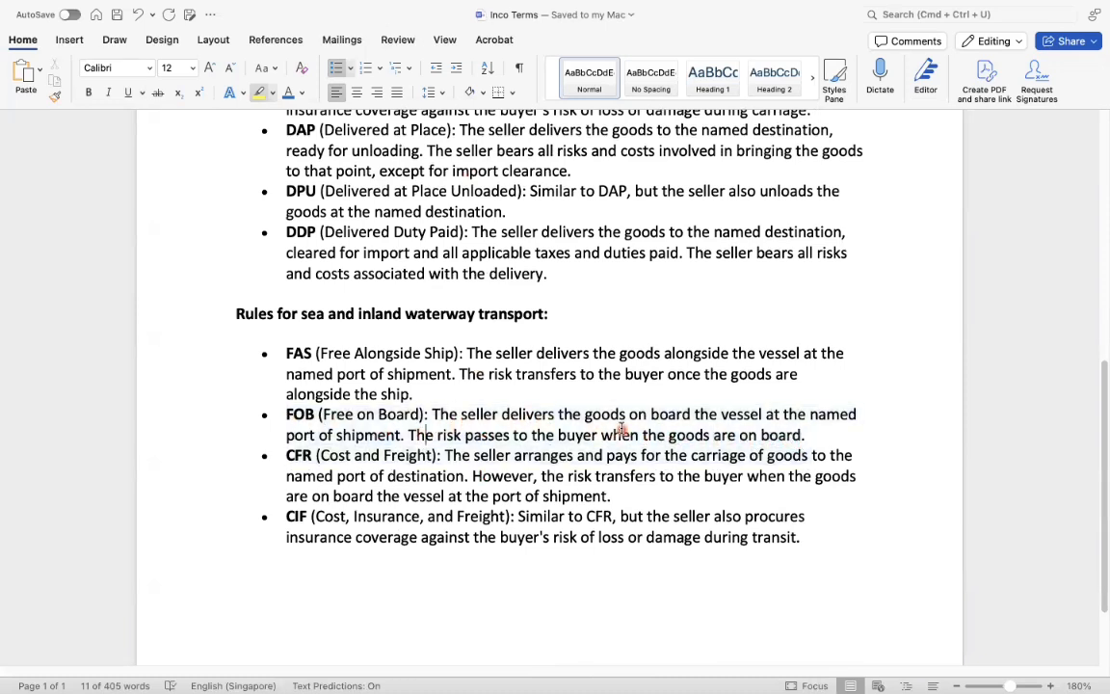
pyautogui.moveTo(708, 424)
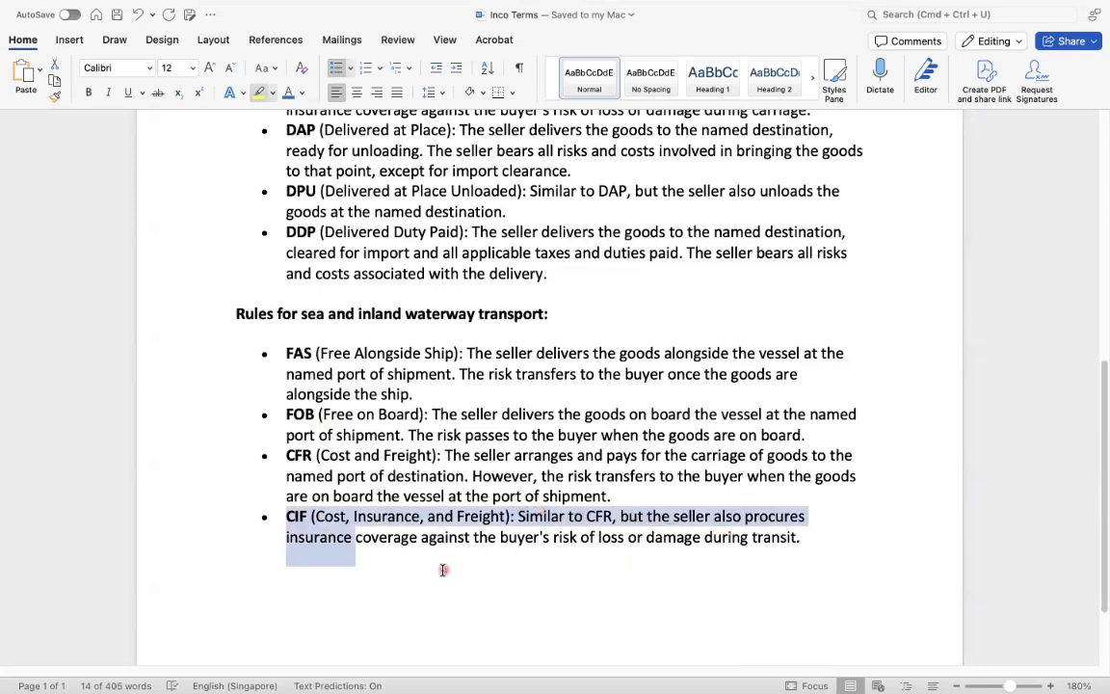
pyautogui.moveTo(567, 541)
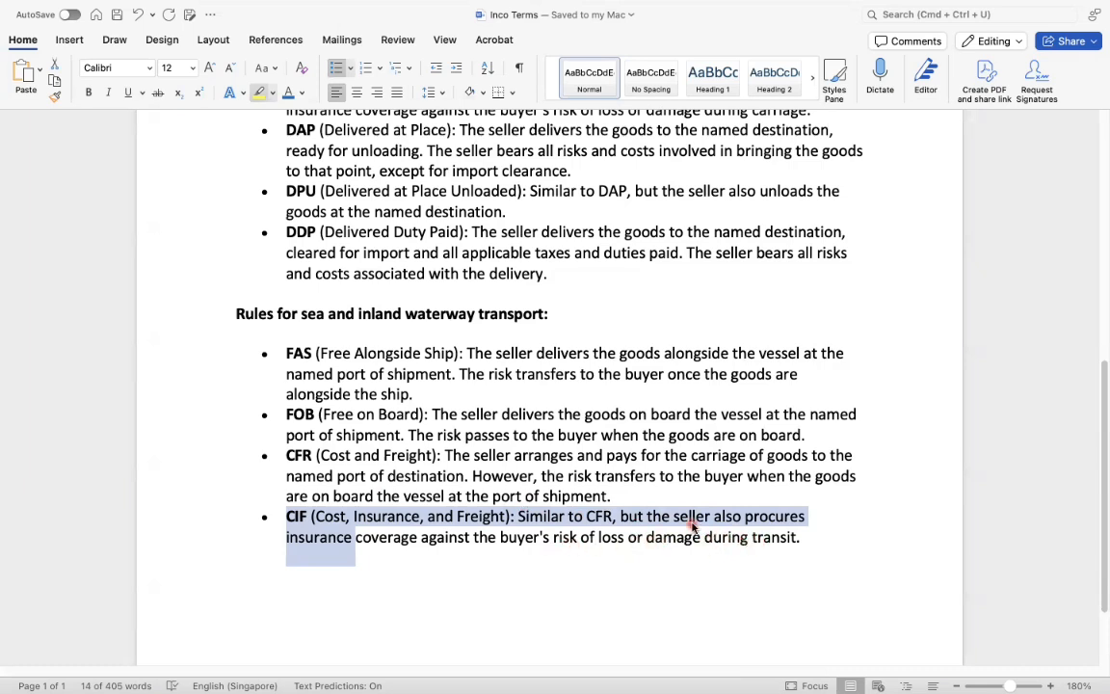
pyautogui.click(447, 462)
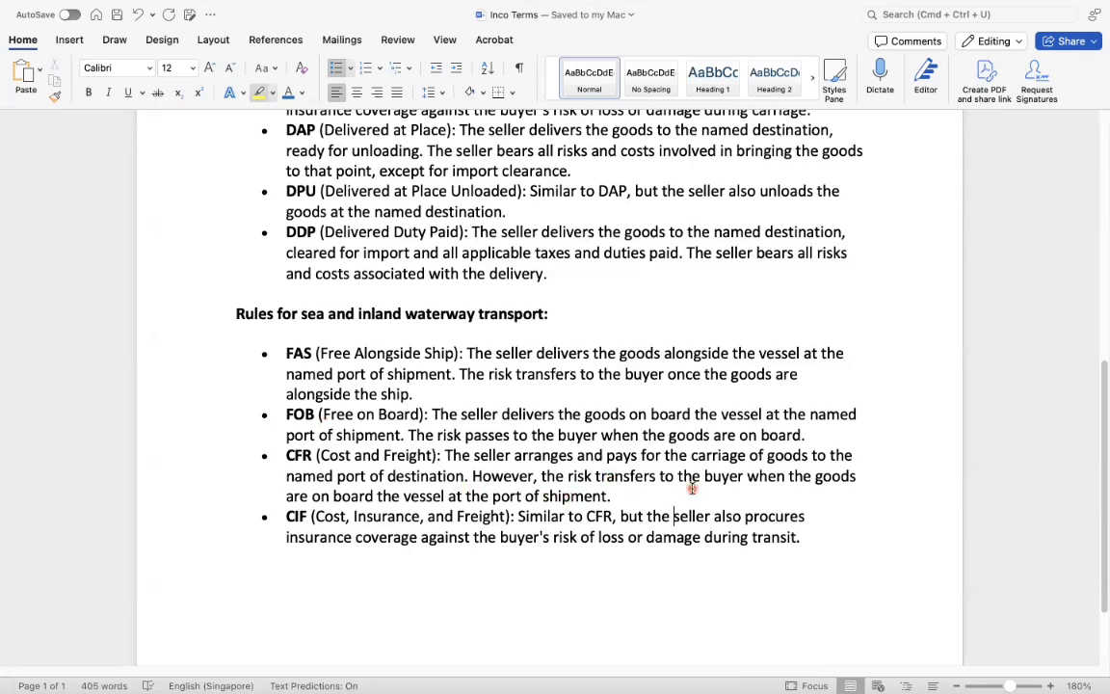
pyautogui.moveTo(331, 512)
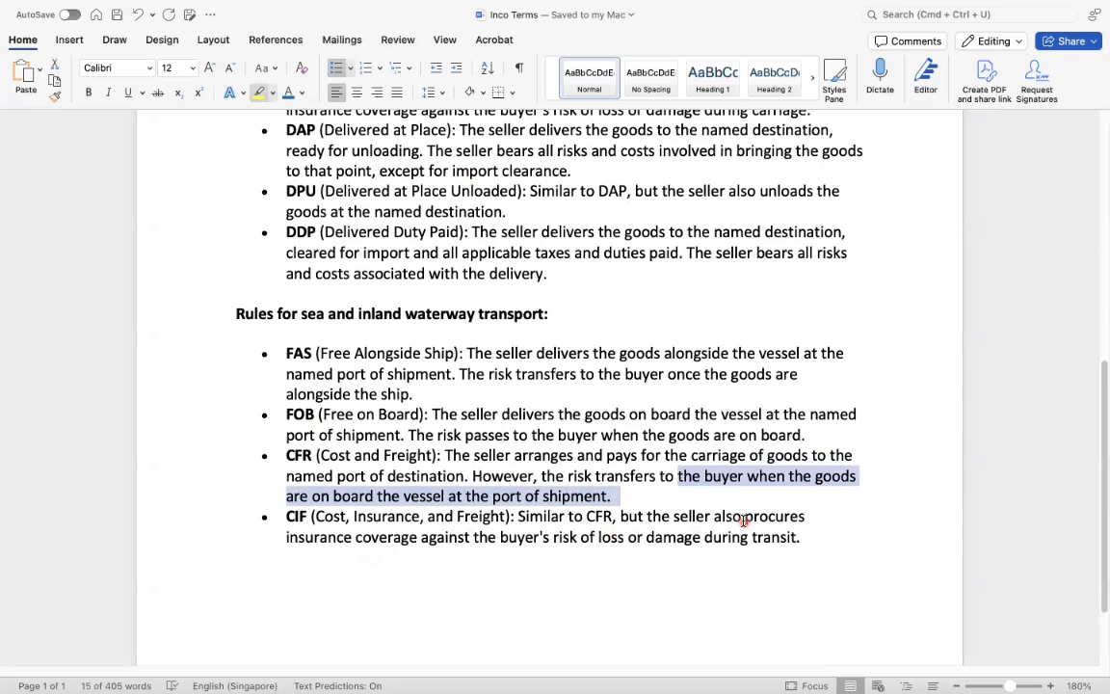
pyautogui.moveTo(361, 549)
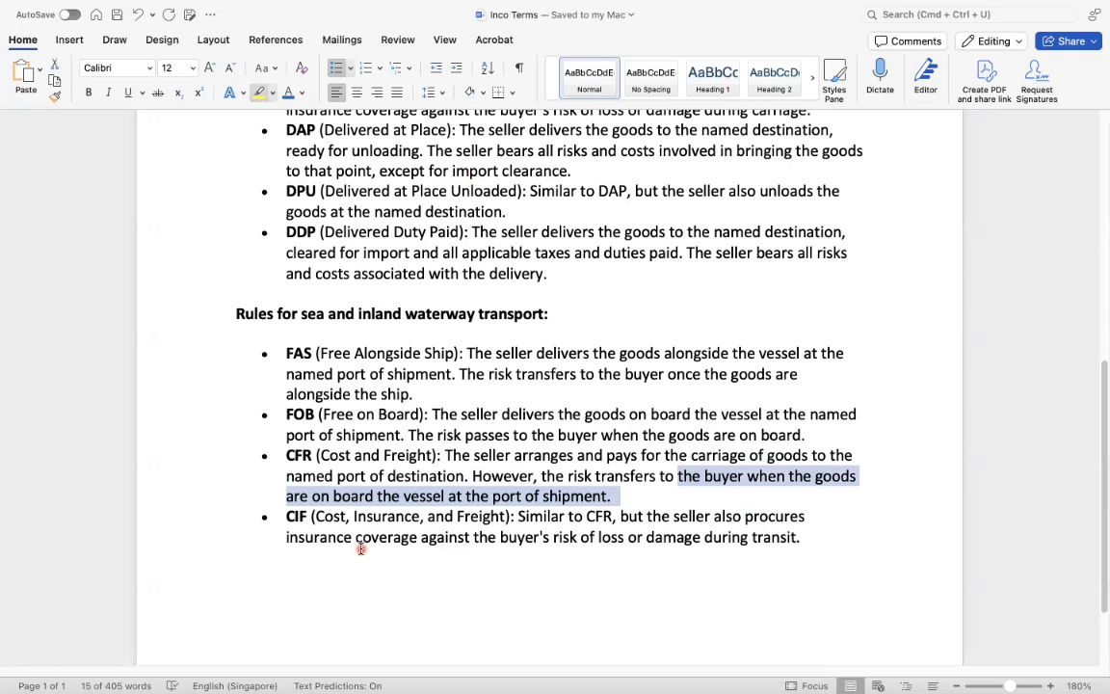
pyautogui.scroll(-3)
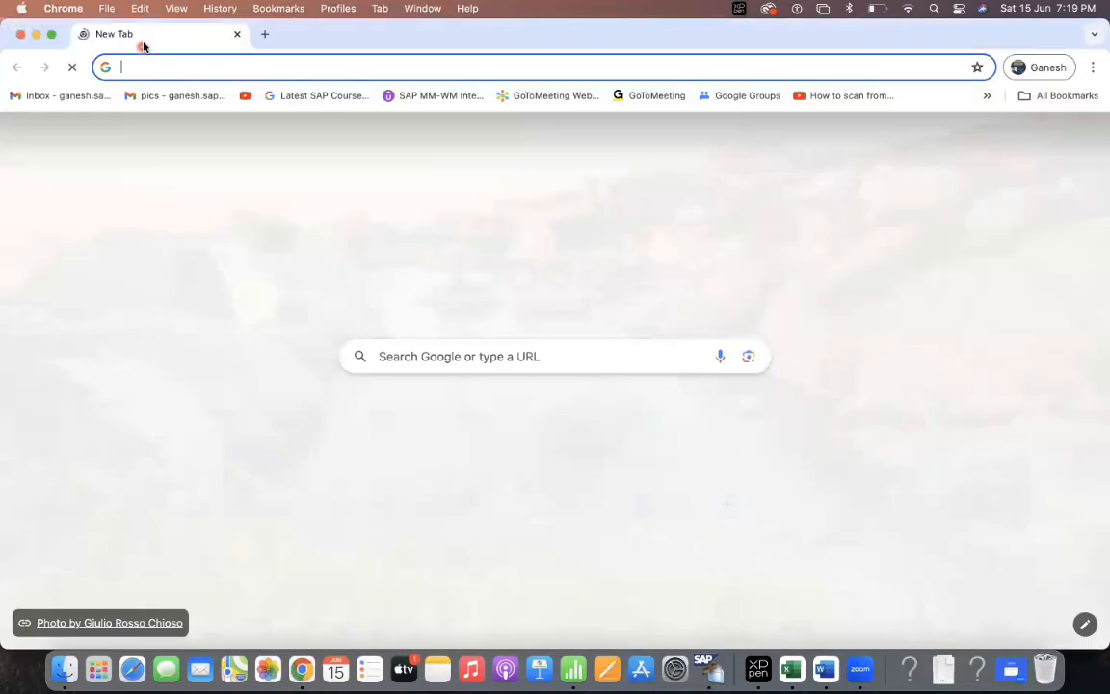
# Step: Search Google for 'container for loading' and preview the Next Exit Logistics container image
pyautogui.write('google.com')
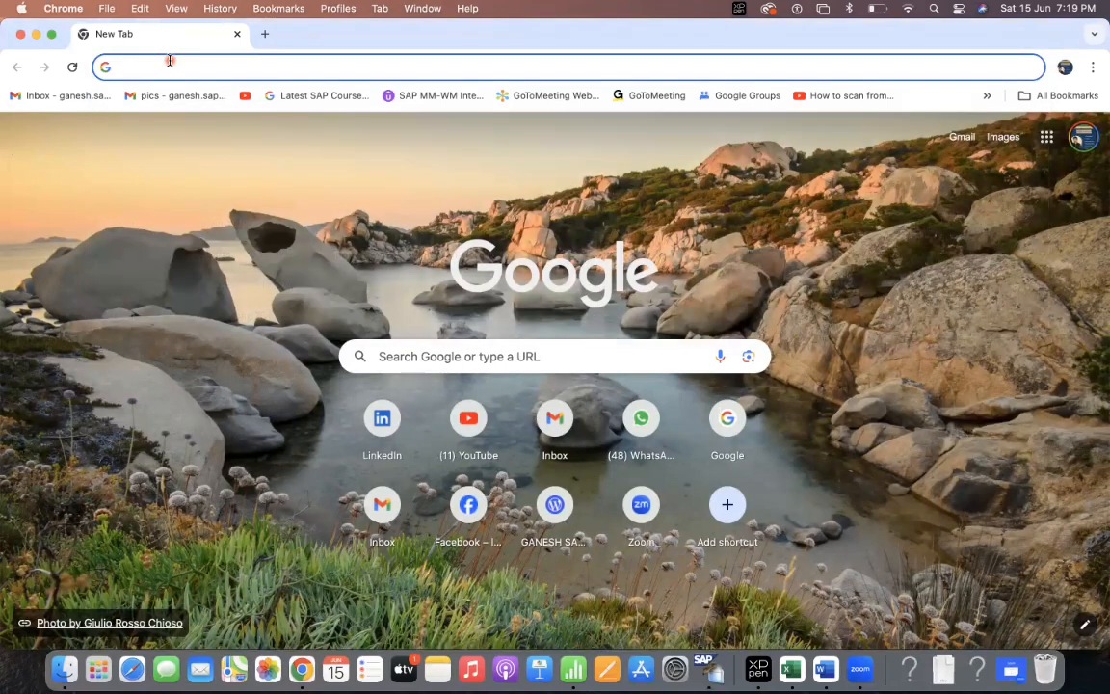
pyautogui.write('container food')
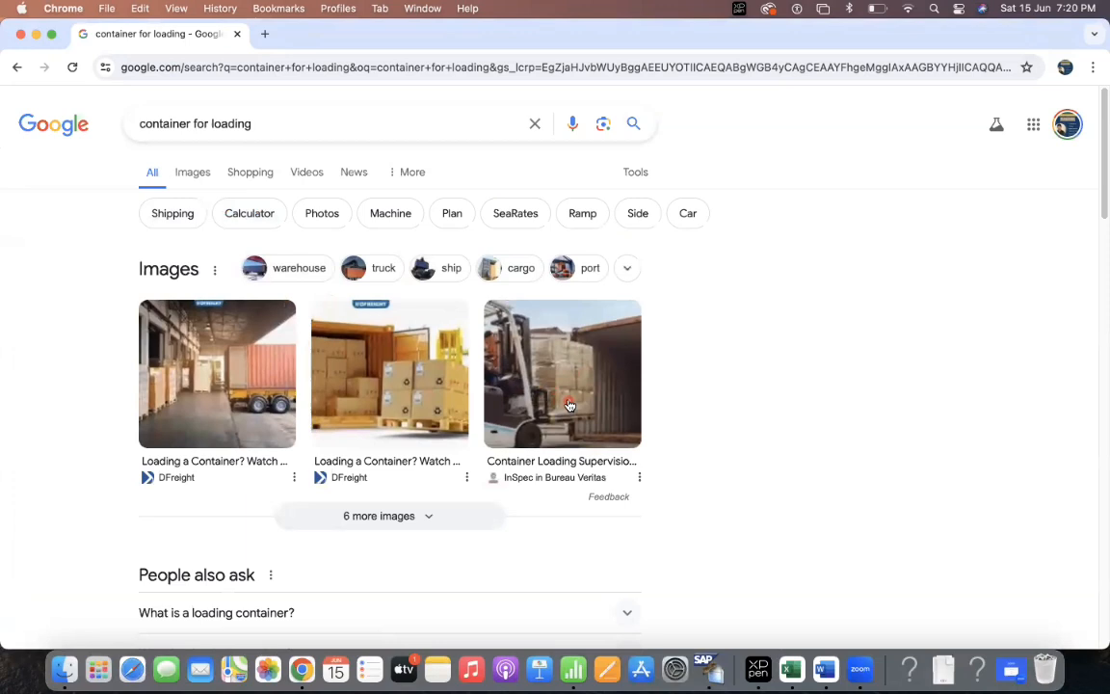
pyautogui.click(562, 374)
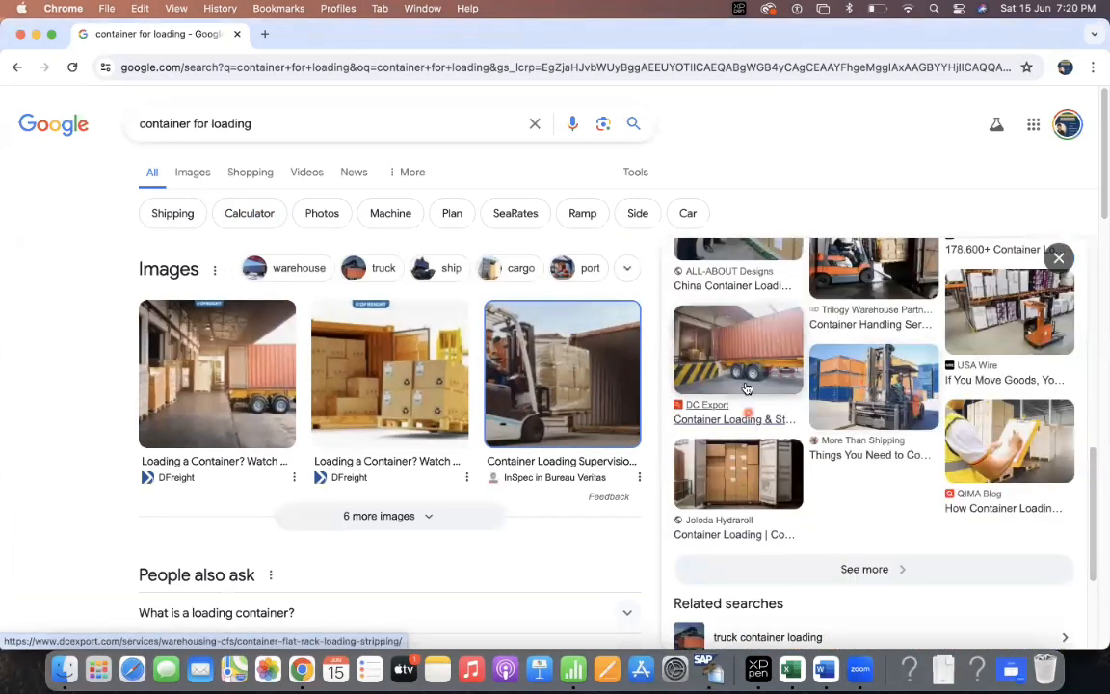
pyautogui.click(738, 350)
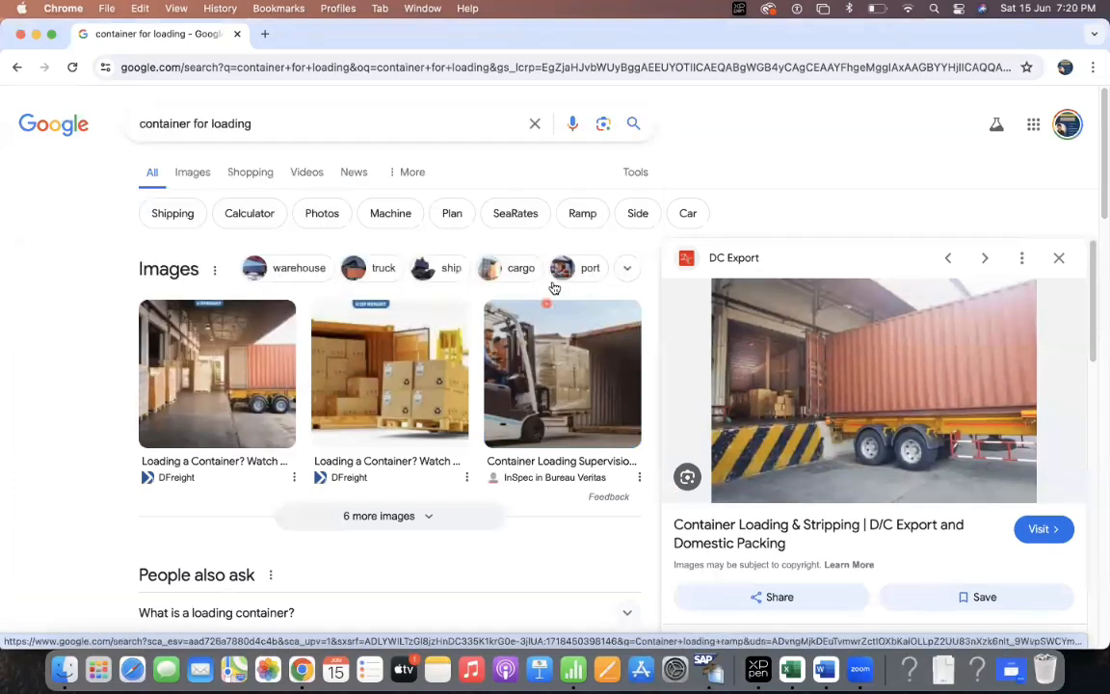
pyautogui.scroll(-3)
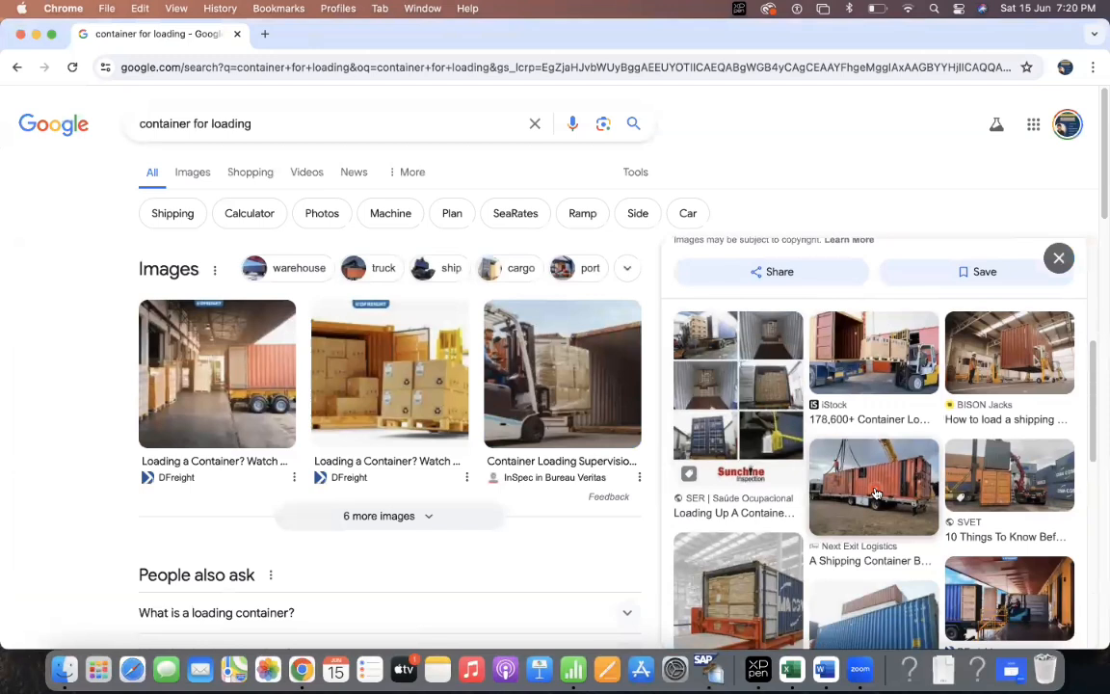
pyautogui.click(874, 487)
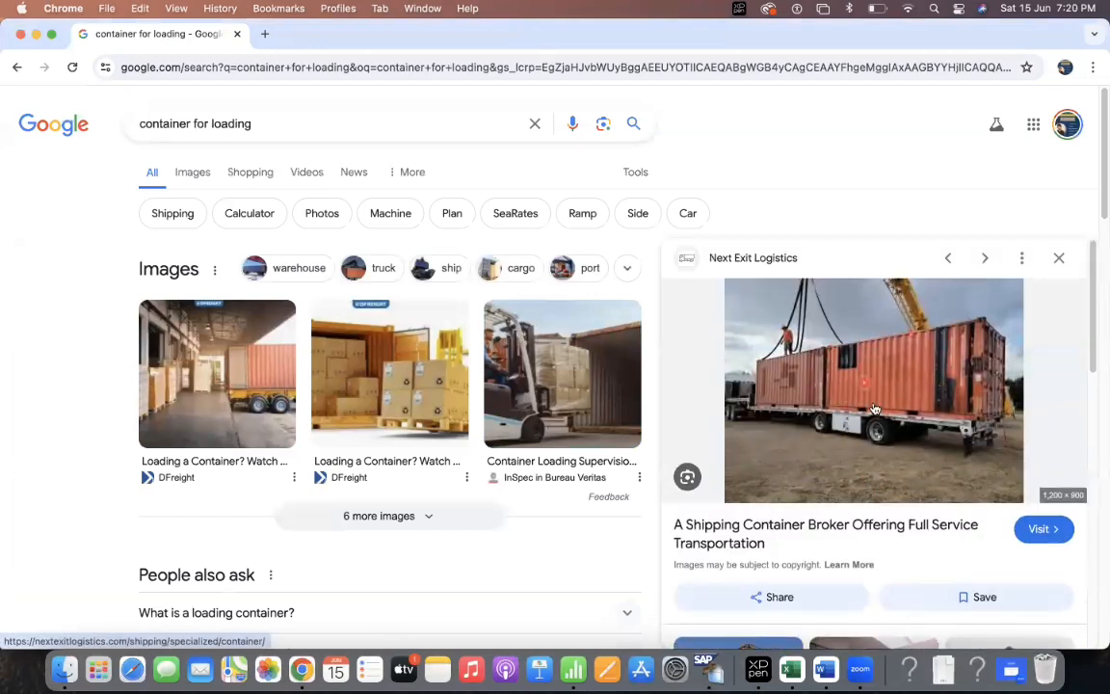
pyautogui.moveTo(729, 403)
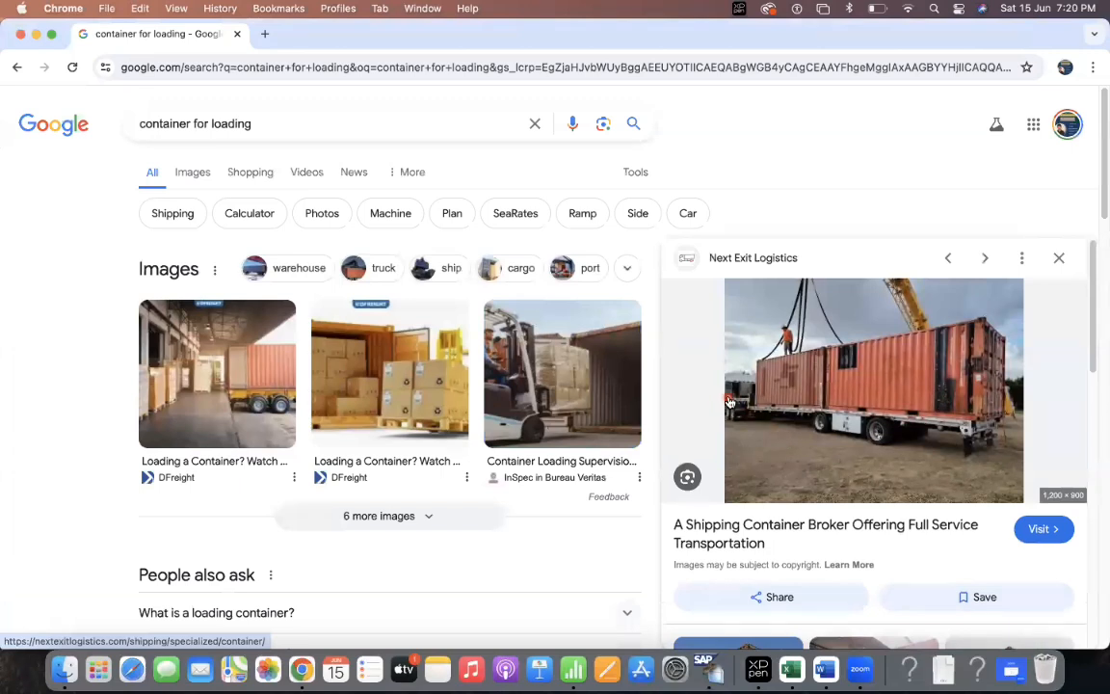
pyautogui.moveTo(878, 391)
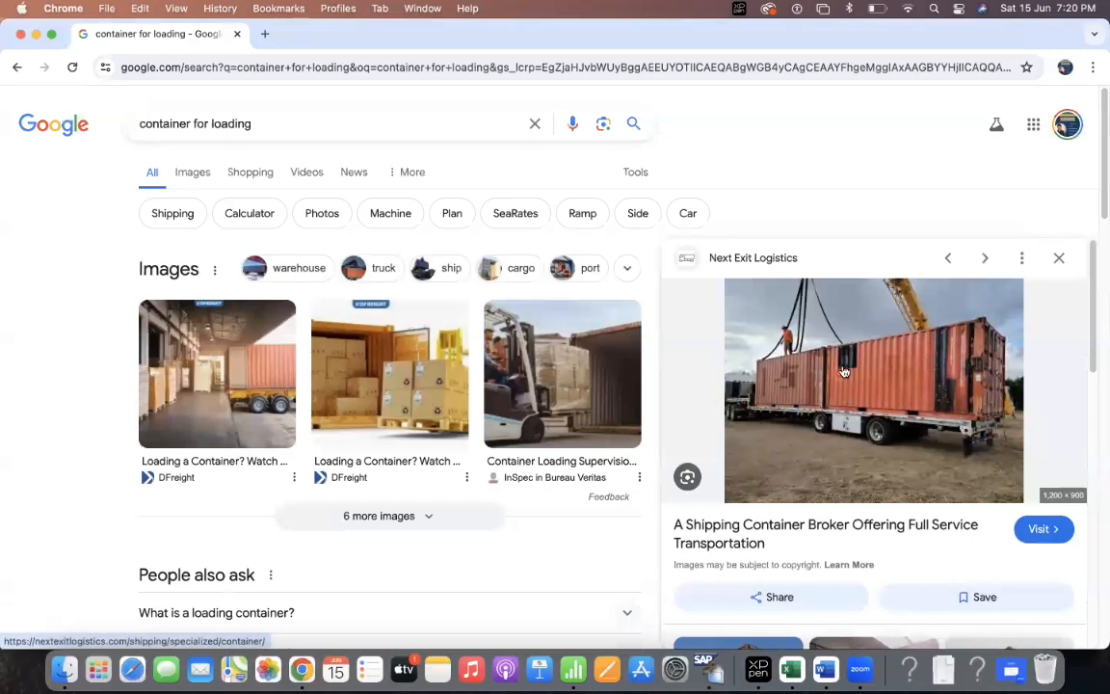
pyautogui.moveTo(920, 390)
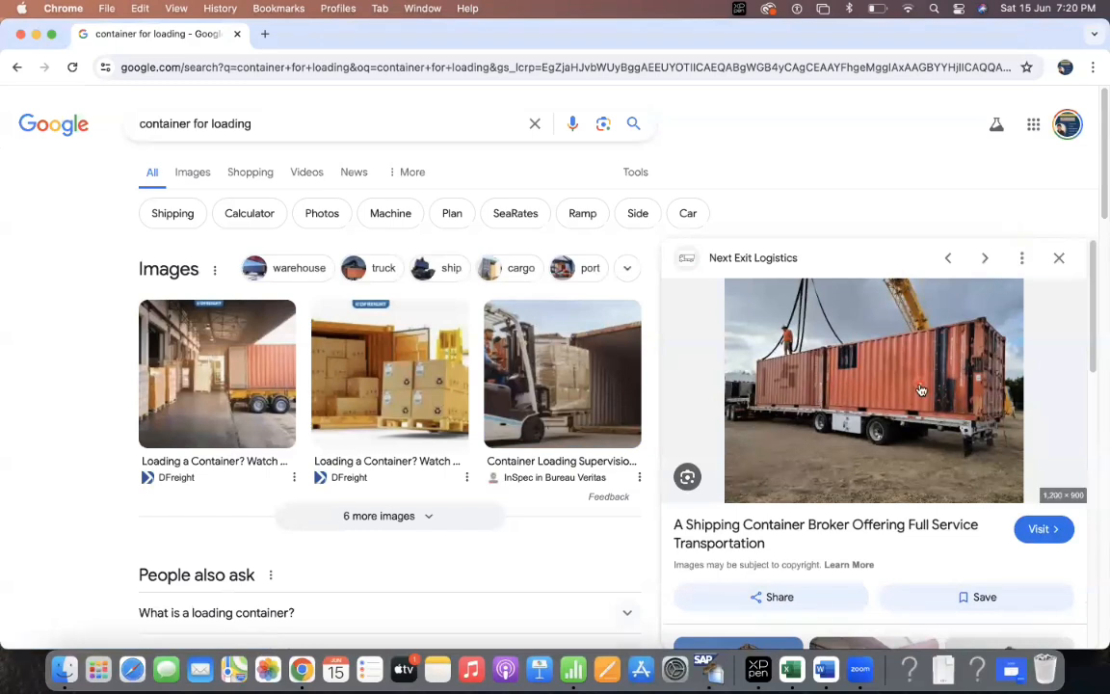
pyautogui.moveTo(928, 451)
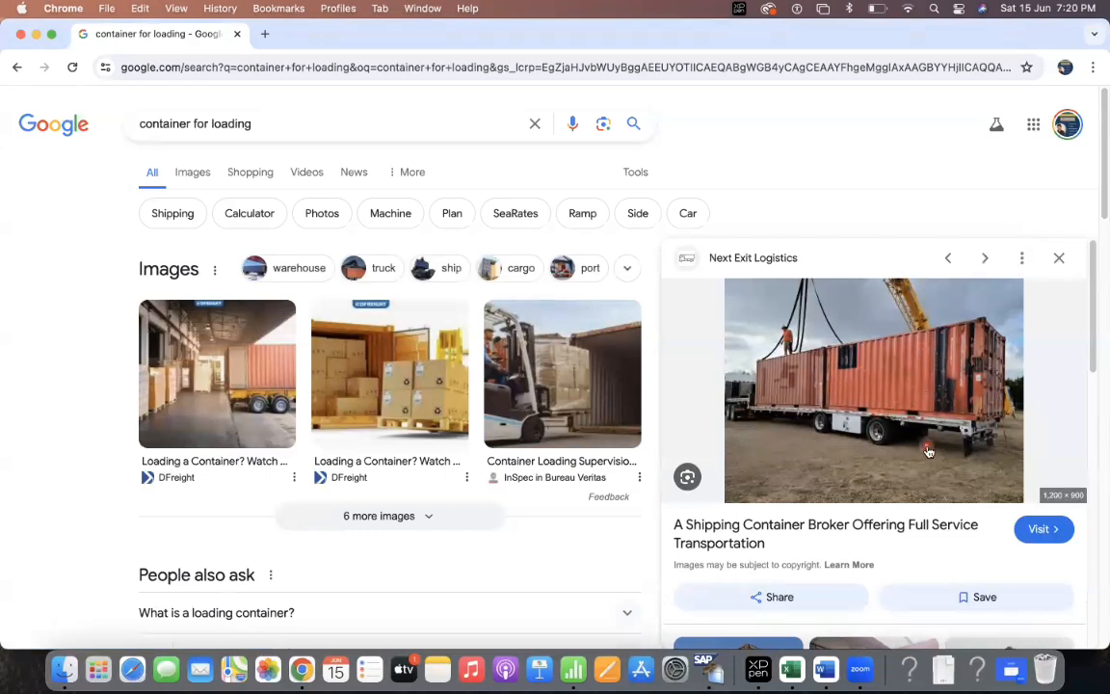
pyautogui.moveTo(890, 425)
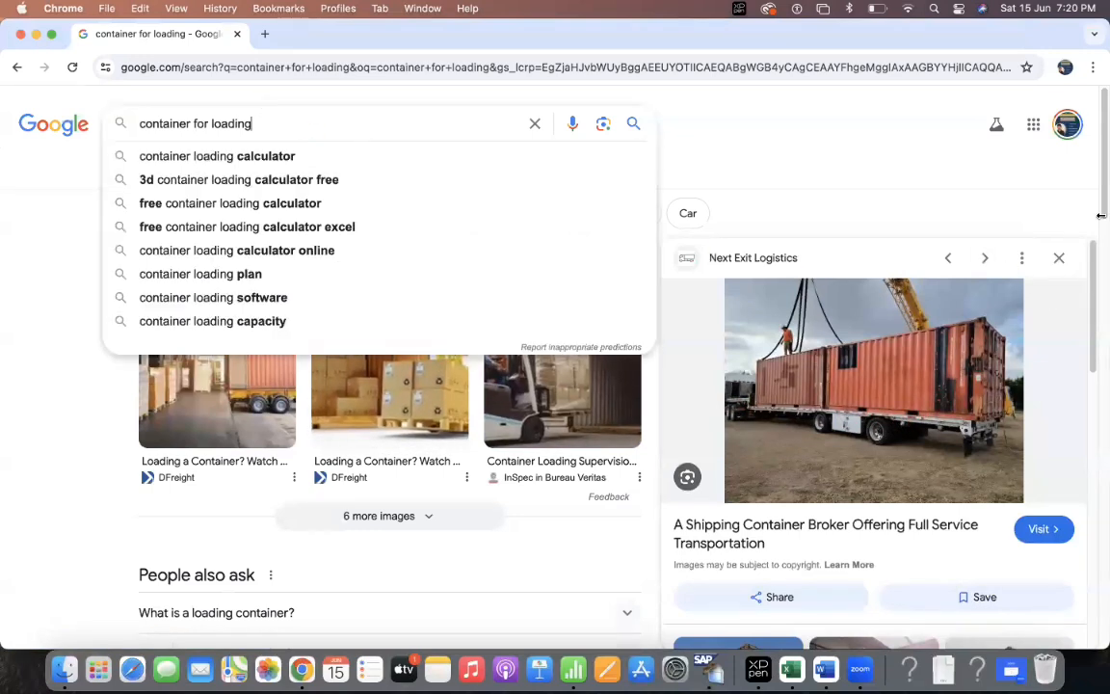
# Step: Search Google for 'Incoterms with images' and preview the YouTube 'Incoterms for beginners' chart
pyautogui.write('IC')
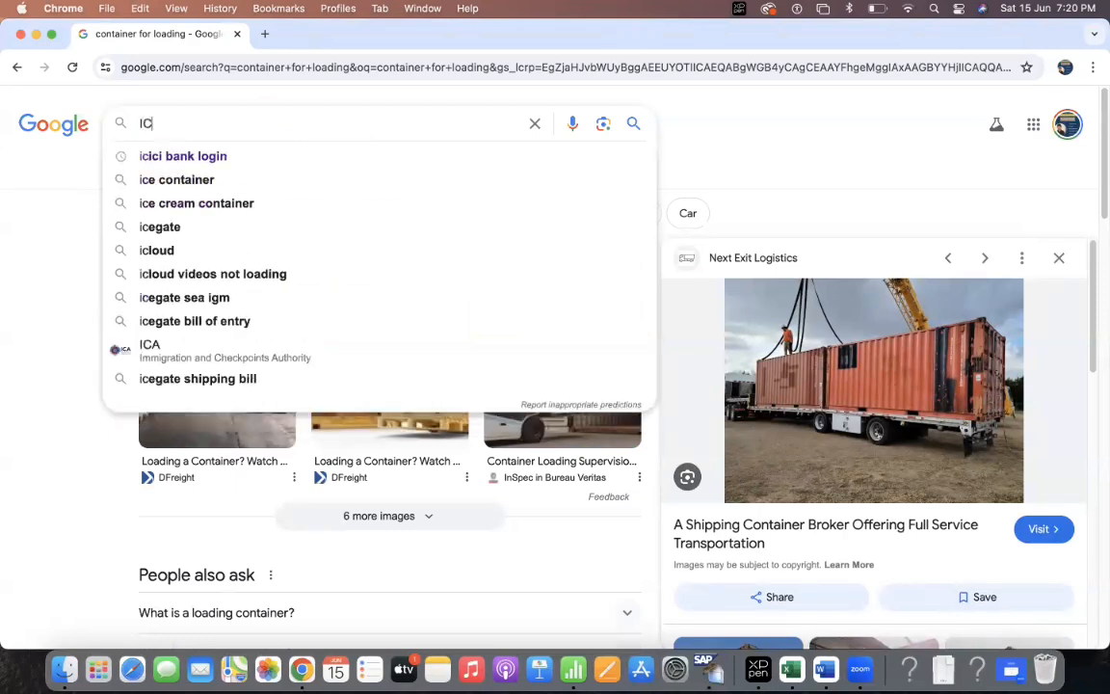
pyautogui.write('Incoterms with images')
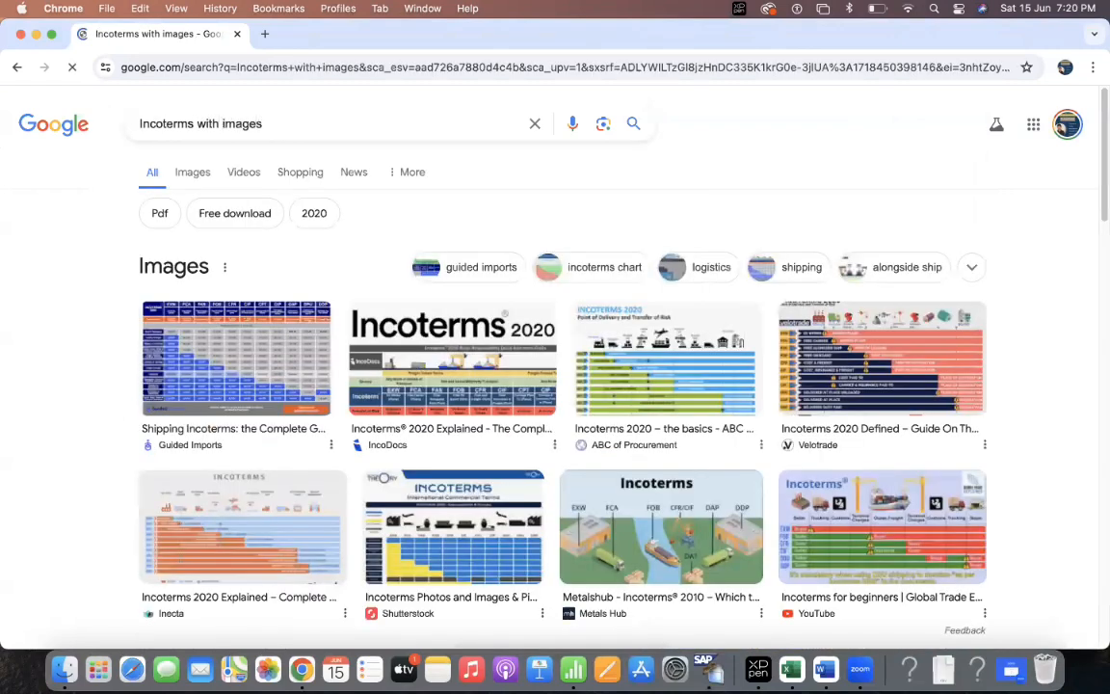
pyautogui.scroll(-3)
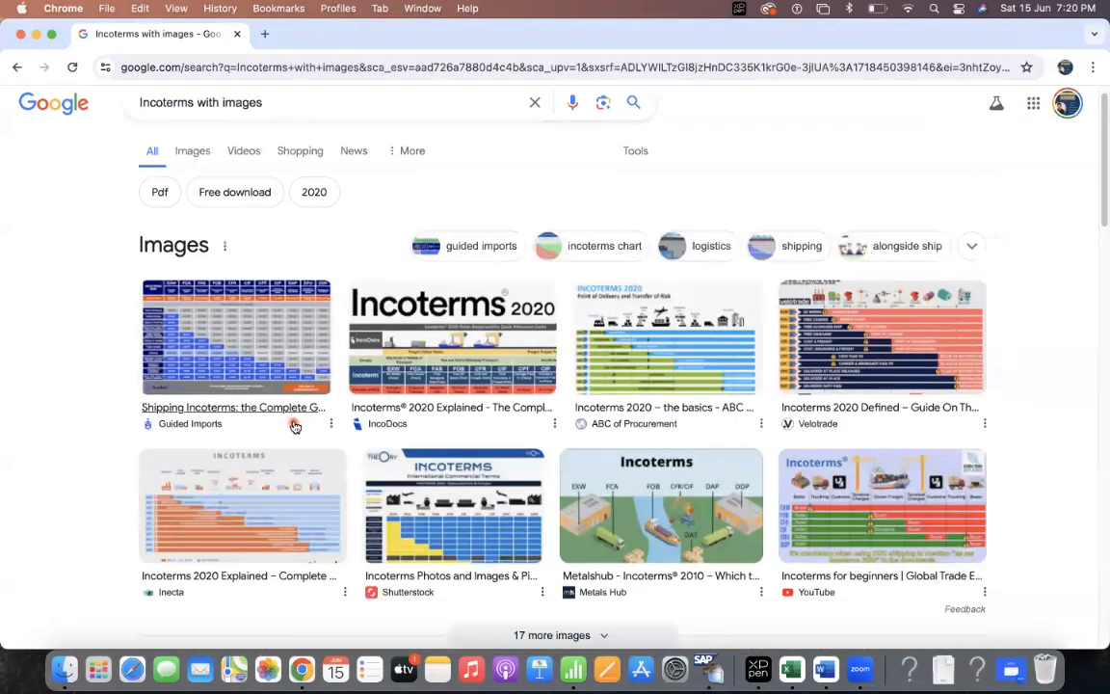
pyautogui.scroll(-3)
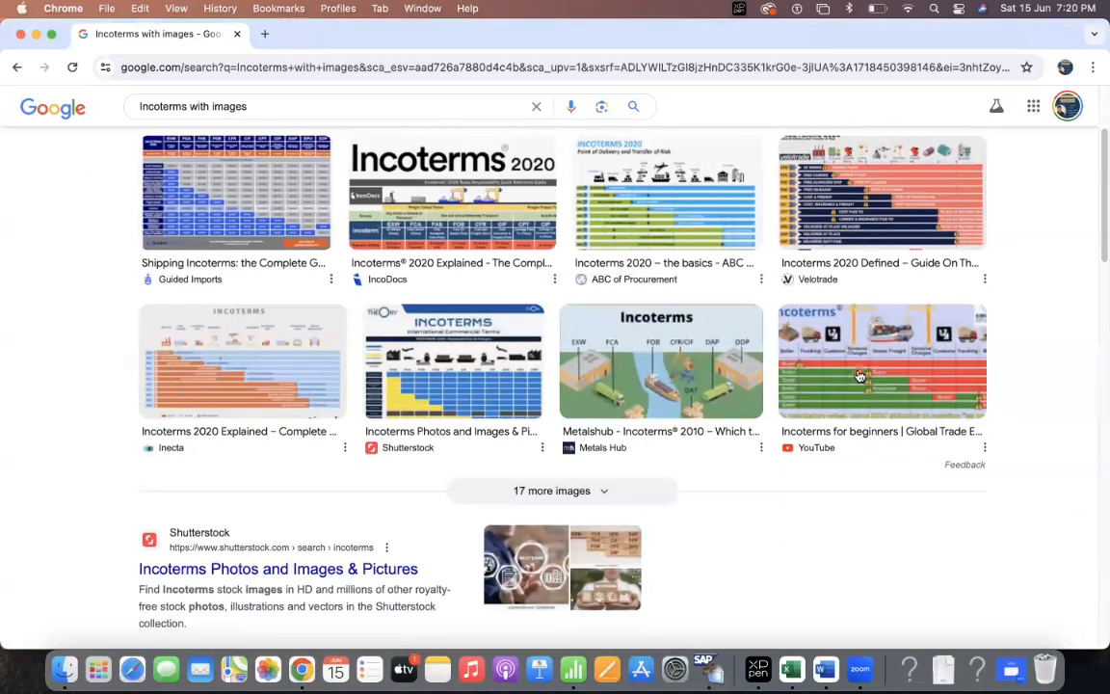
pyautogui.click(880, 360)
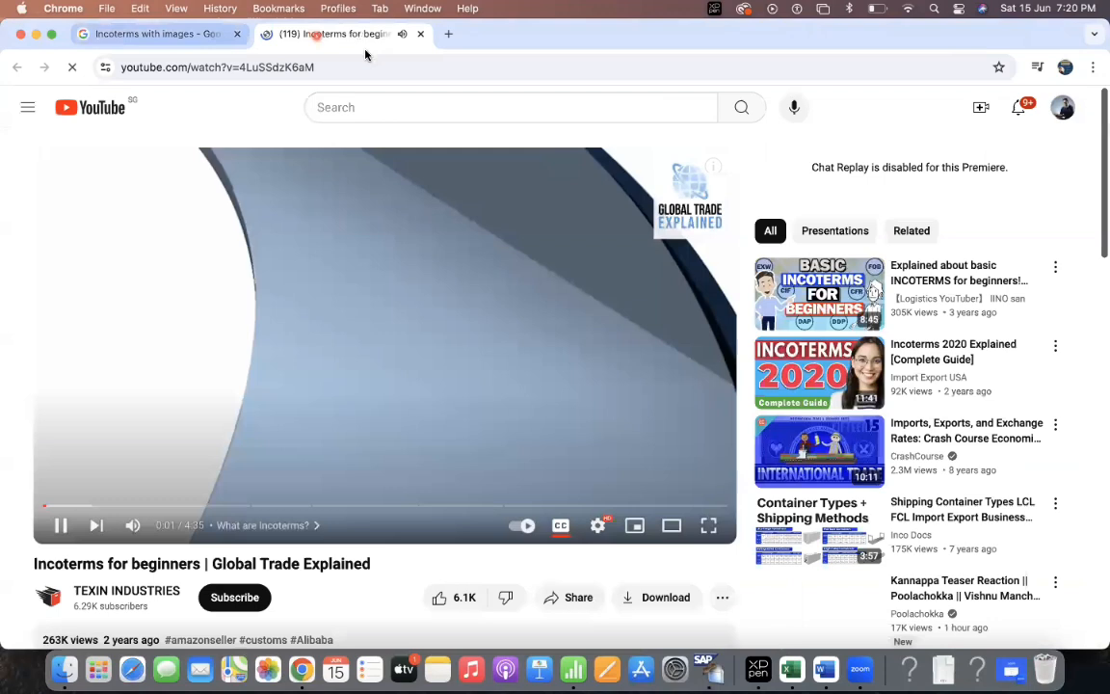
pyautogui.click(154, 34)
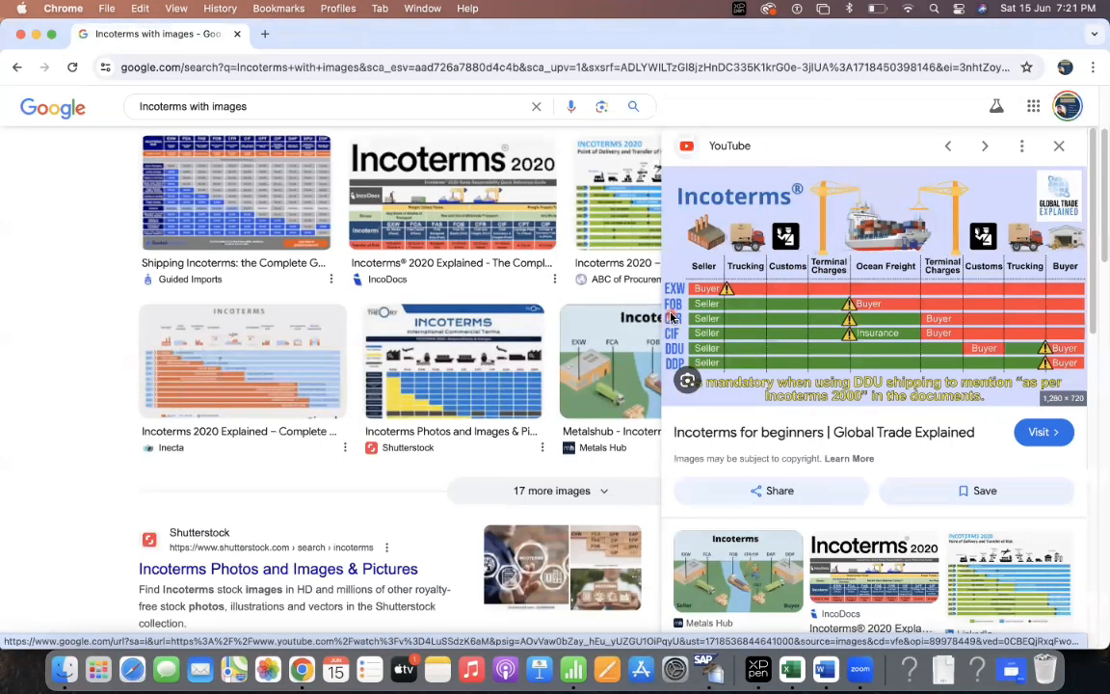
pyautogui.moveTo(776, 260)
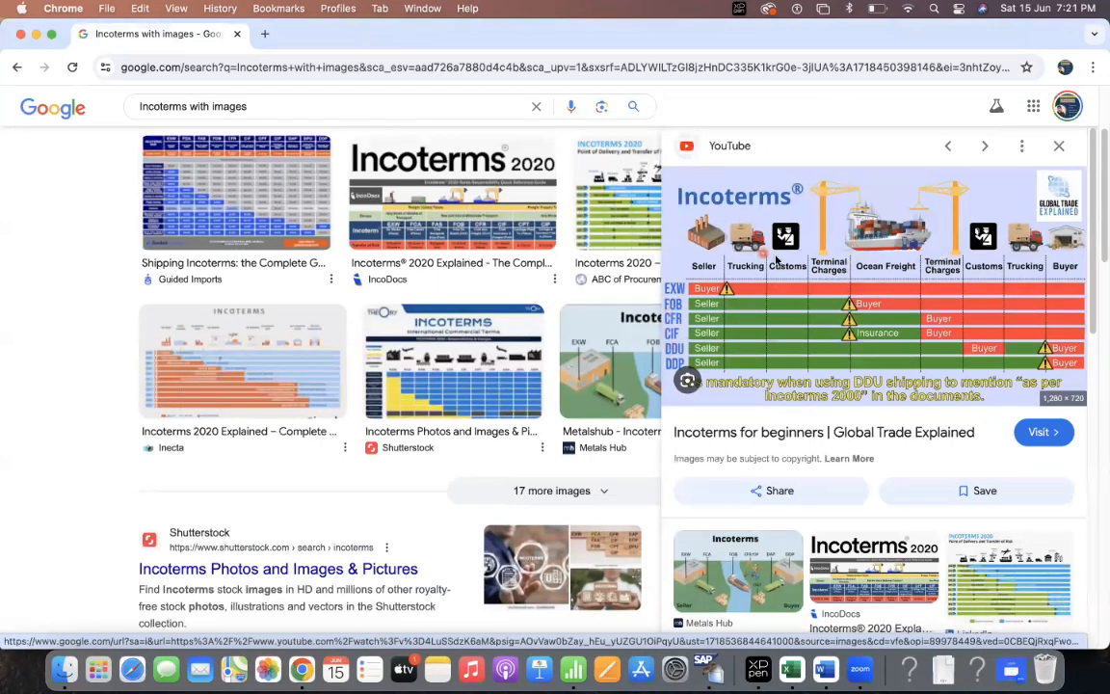
pyautogui.moveTo(749, 268)
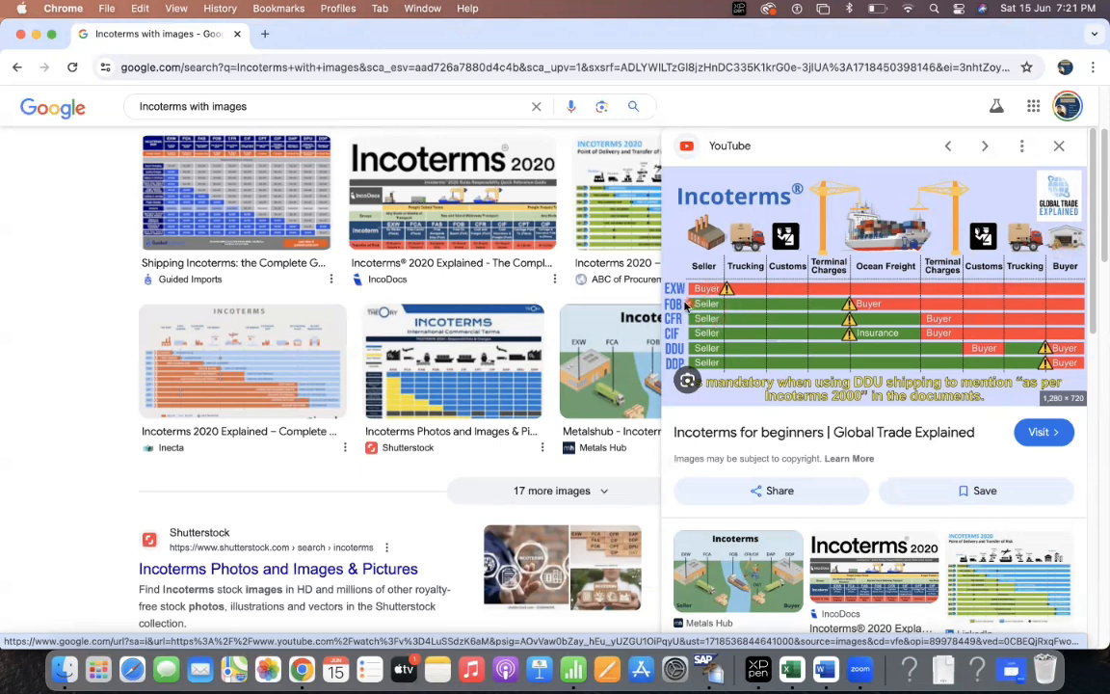
pyautogui.moveTo(843, 306)
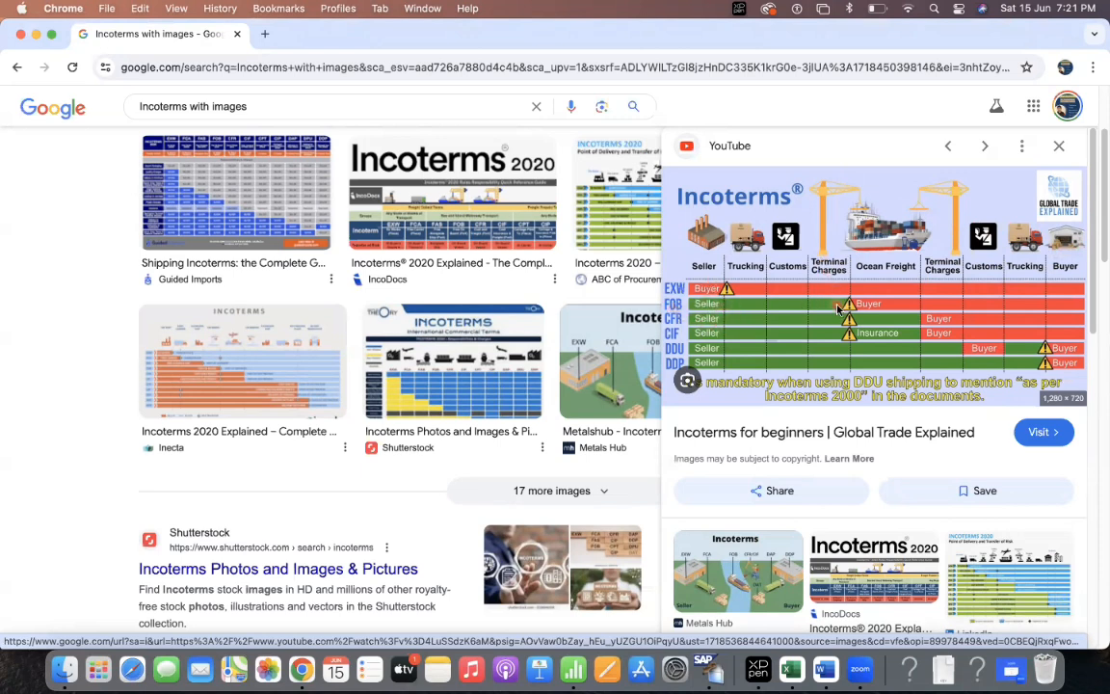
pyautogui.moveTo(680, 297)
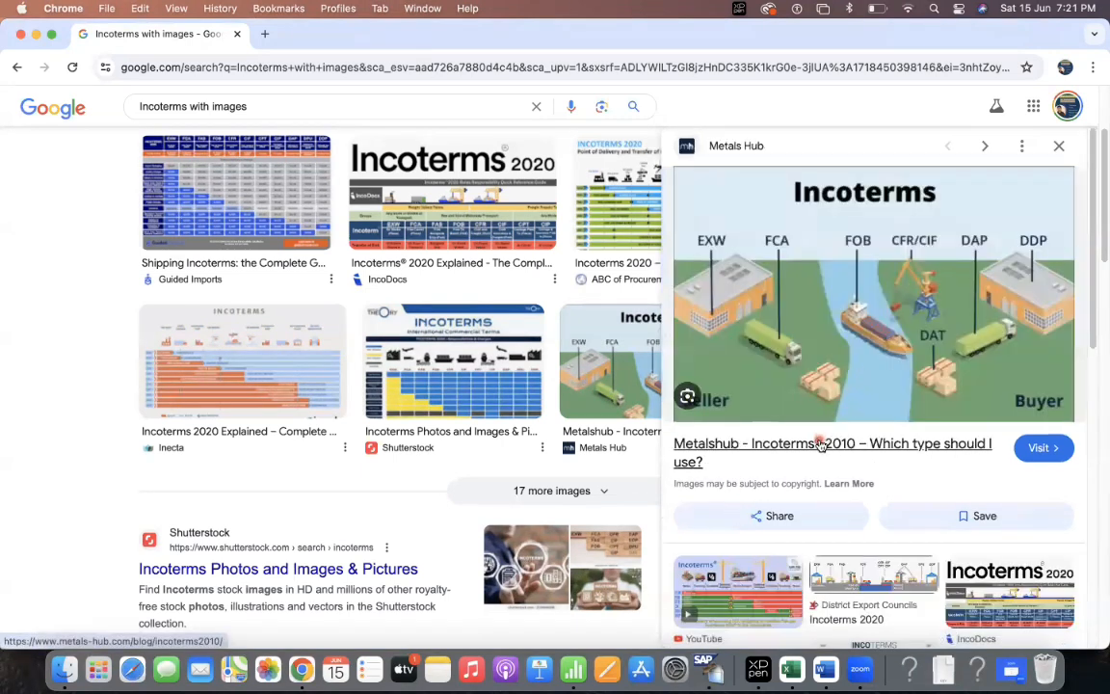
pyautogui.moveTo(739, 297)
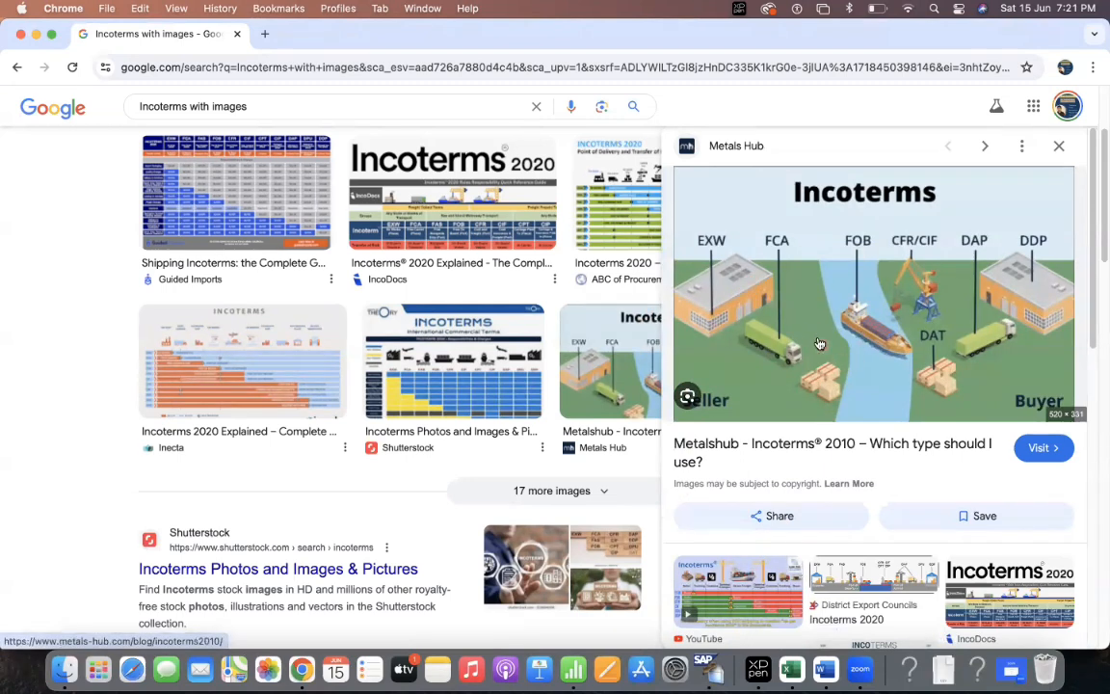
pyautogui.moveTo(815, 337)
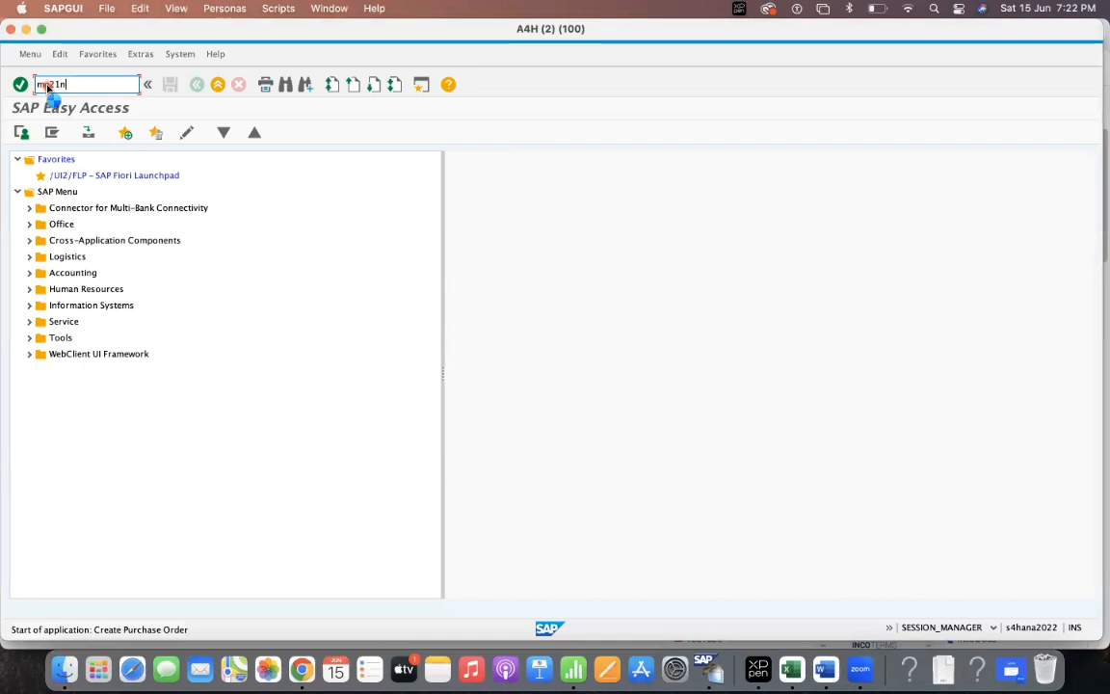
# Step: Launch ME21N, view the header Incoterms fields, and bring up the SPRO customizing project prompt
pyautogui.press('enter')
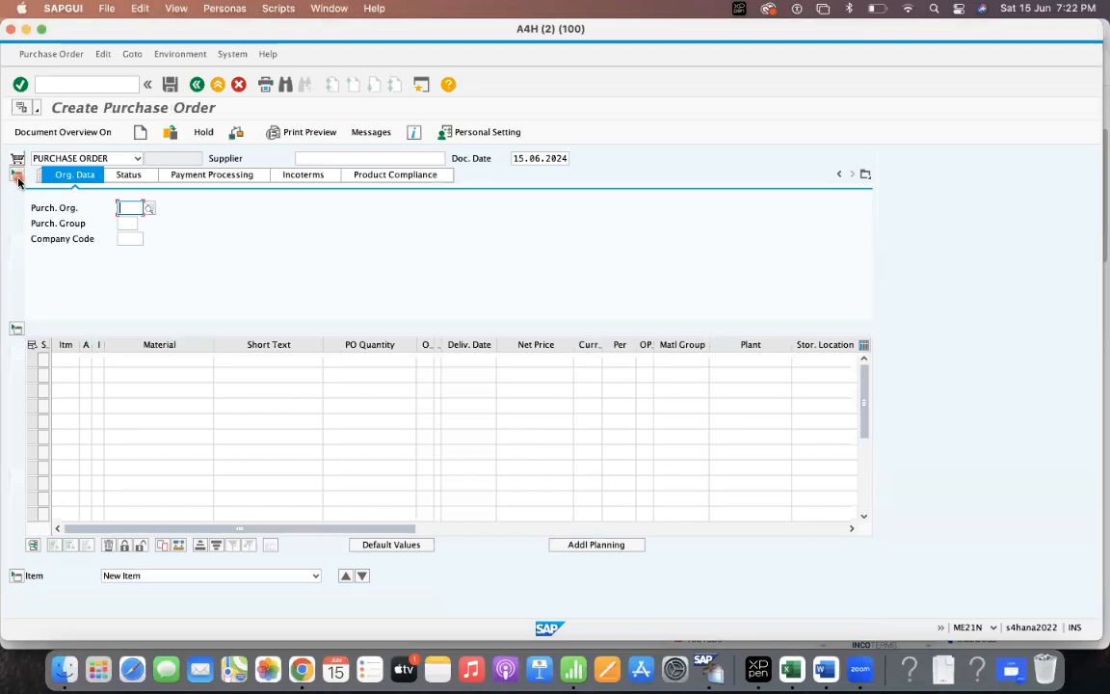
pyautogui.click(310, 175)
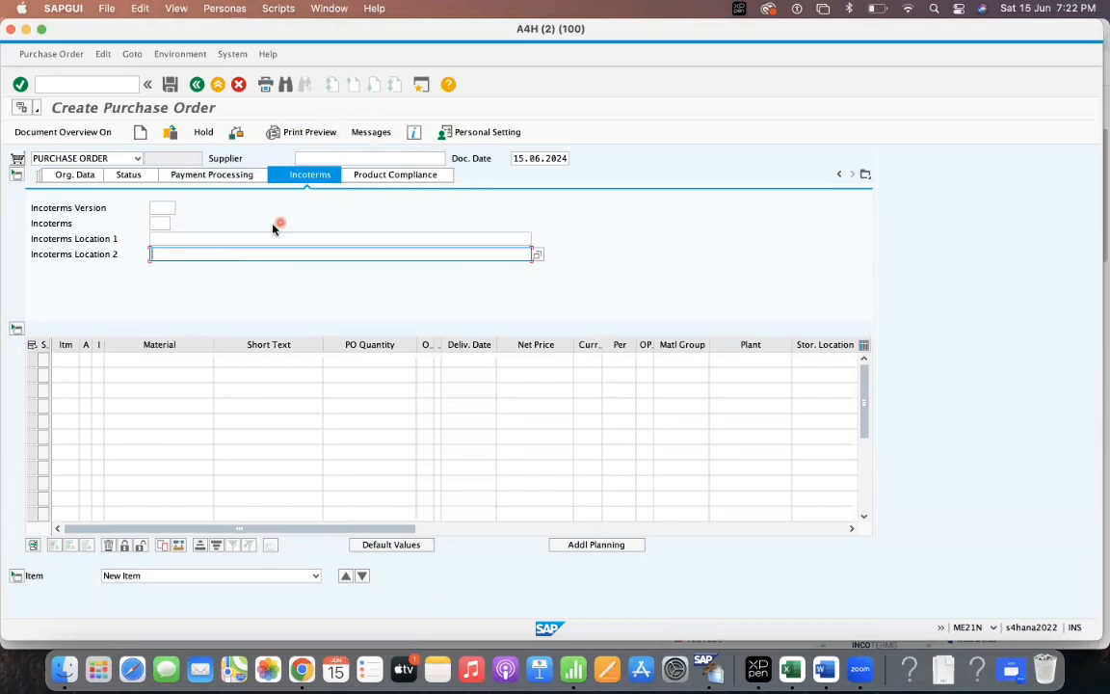
pyautogui.click(162, 207)
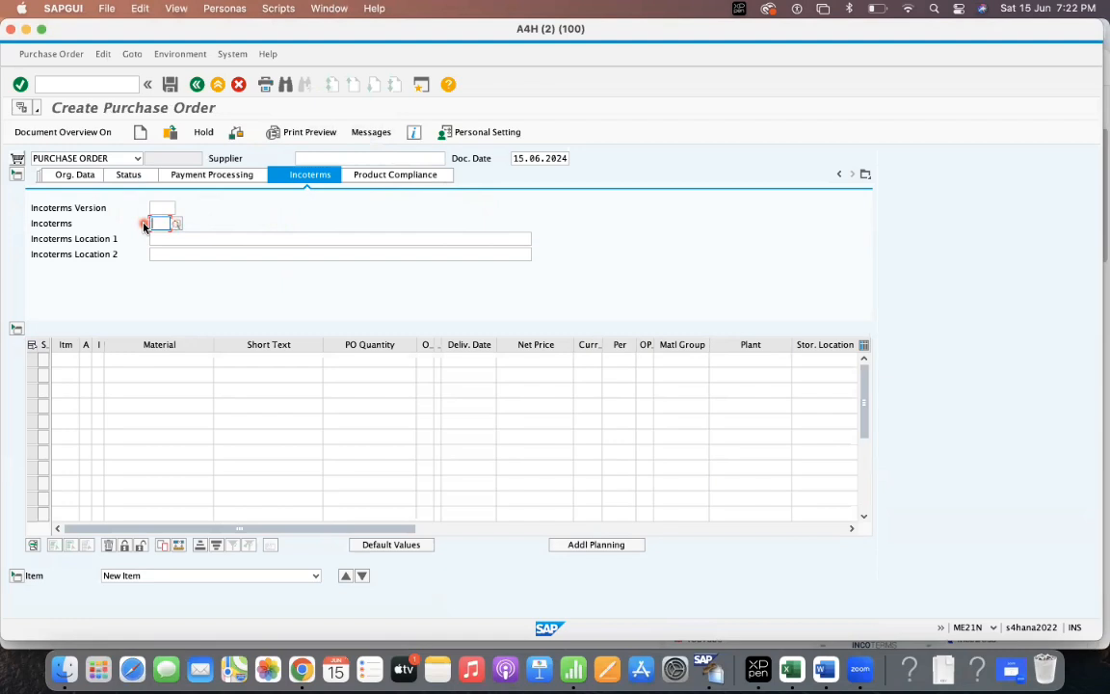
pyautogui.click(161, 223)
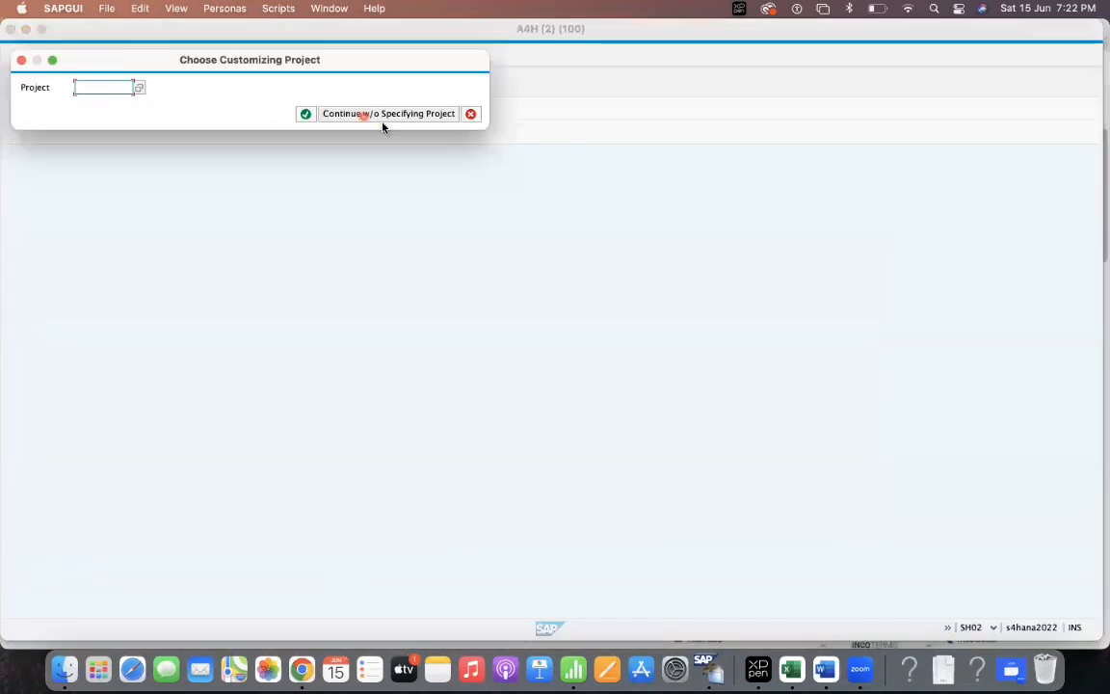
# Step: Continue without a customizing project and jump to Transportation Management's Define Incoterms activity
pyautogui.click(387, 113)
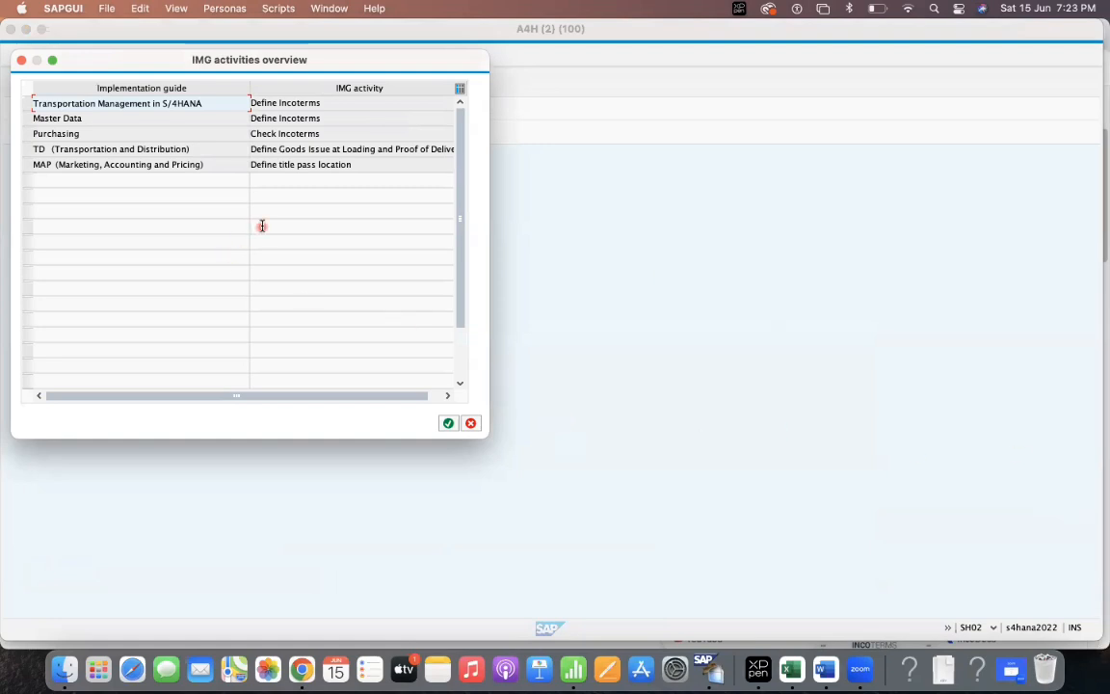
pyautogui.moveTo(123, 171)
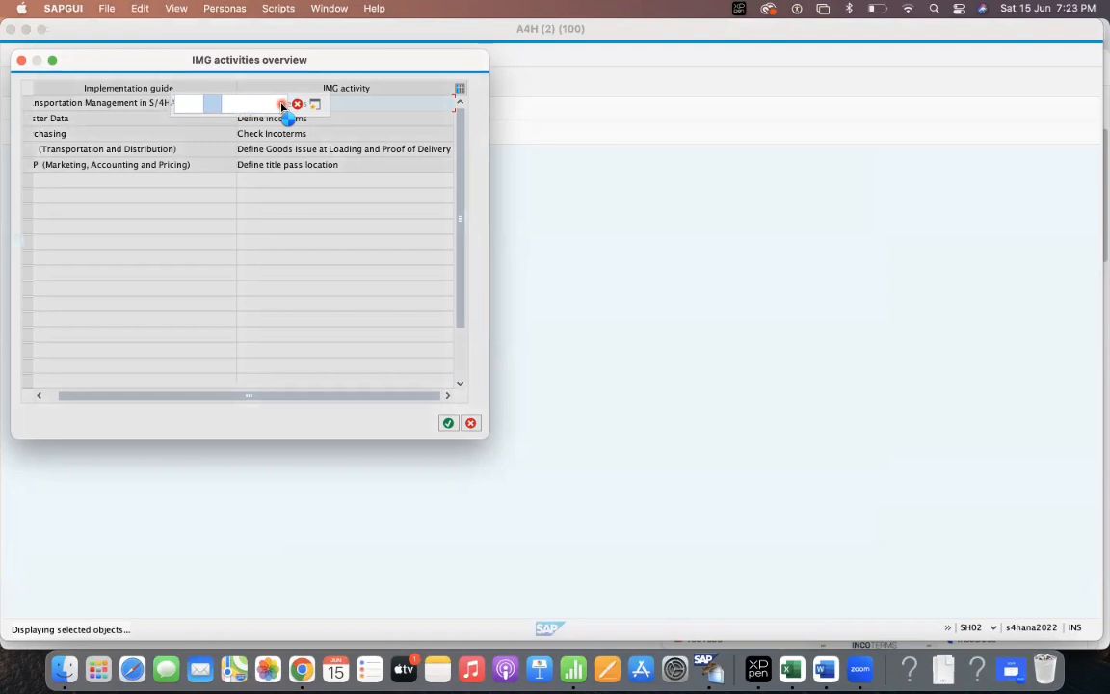
pyautogui.click(447, 423)
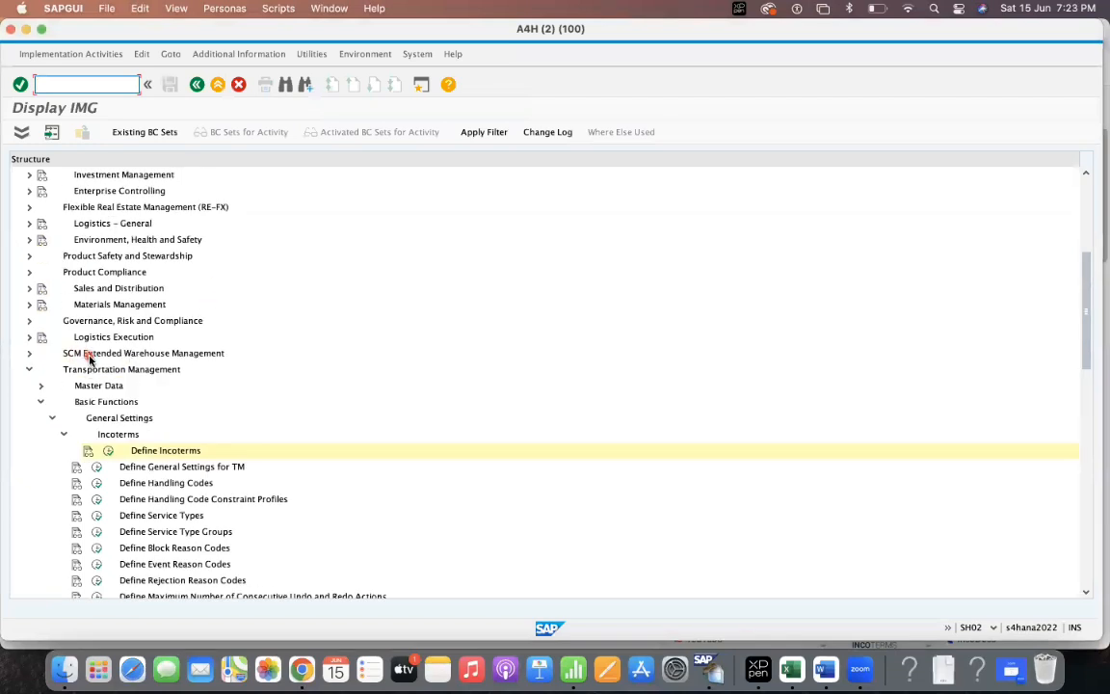
# Step: Open the Define Incoterms table, scroll to CIF, and start /nME21N again
pyautogui.click(122, 369)
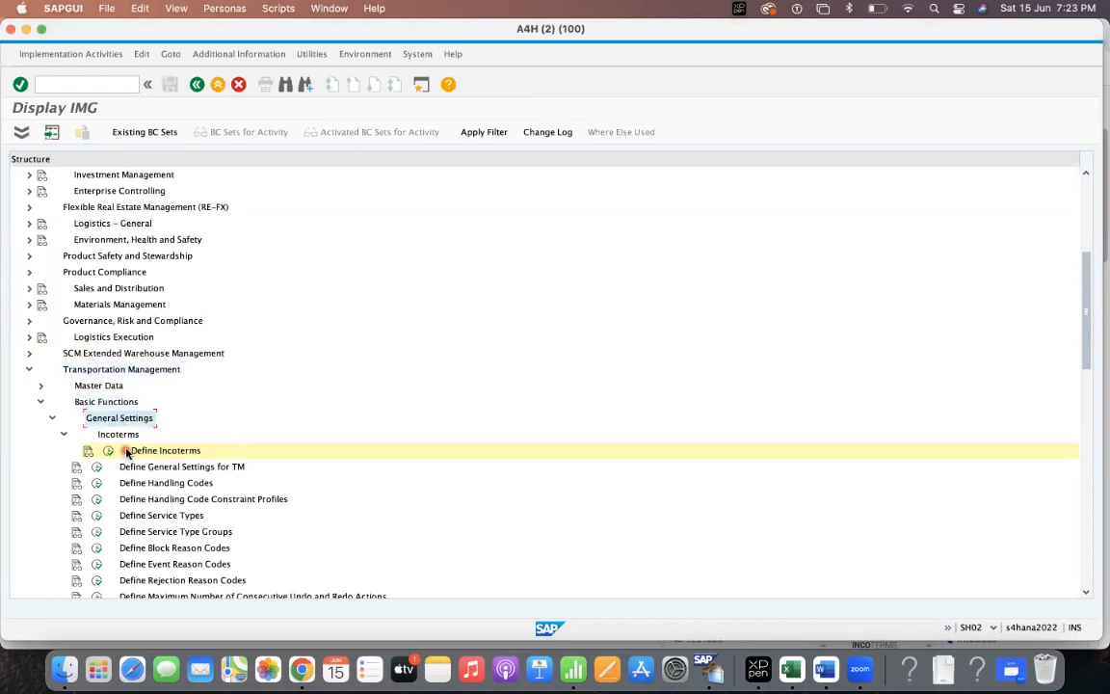
pyautogui.doubleClick(164, 450)
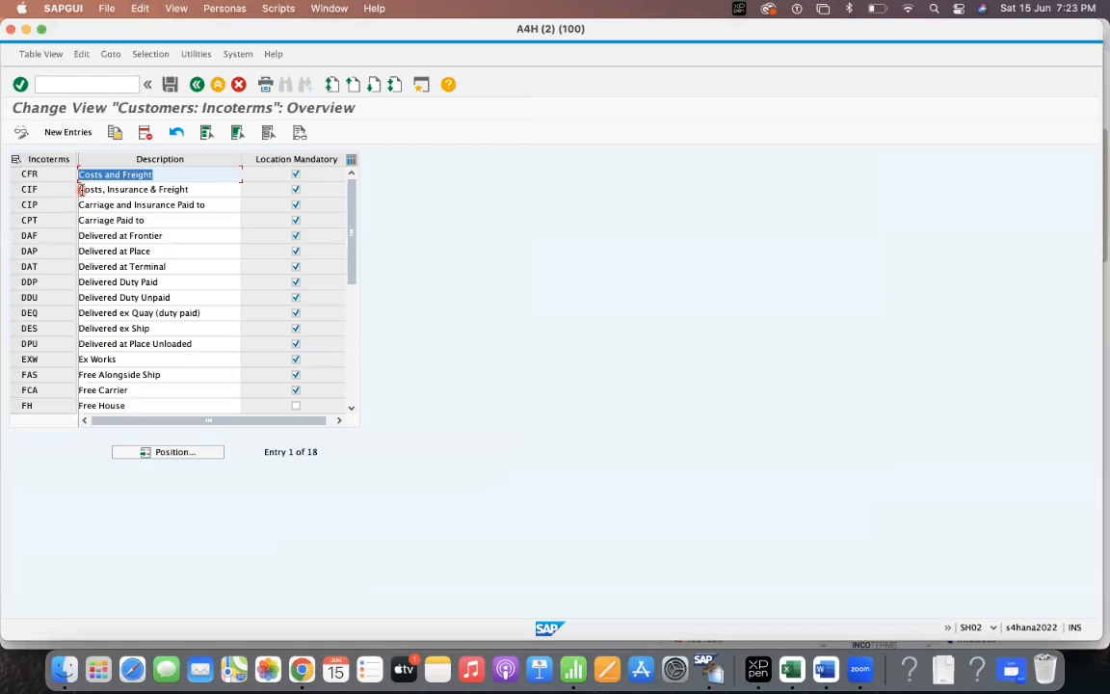
pyautogui.scroll(-3)
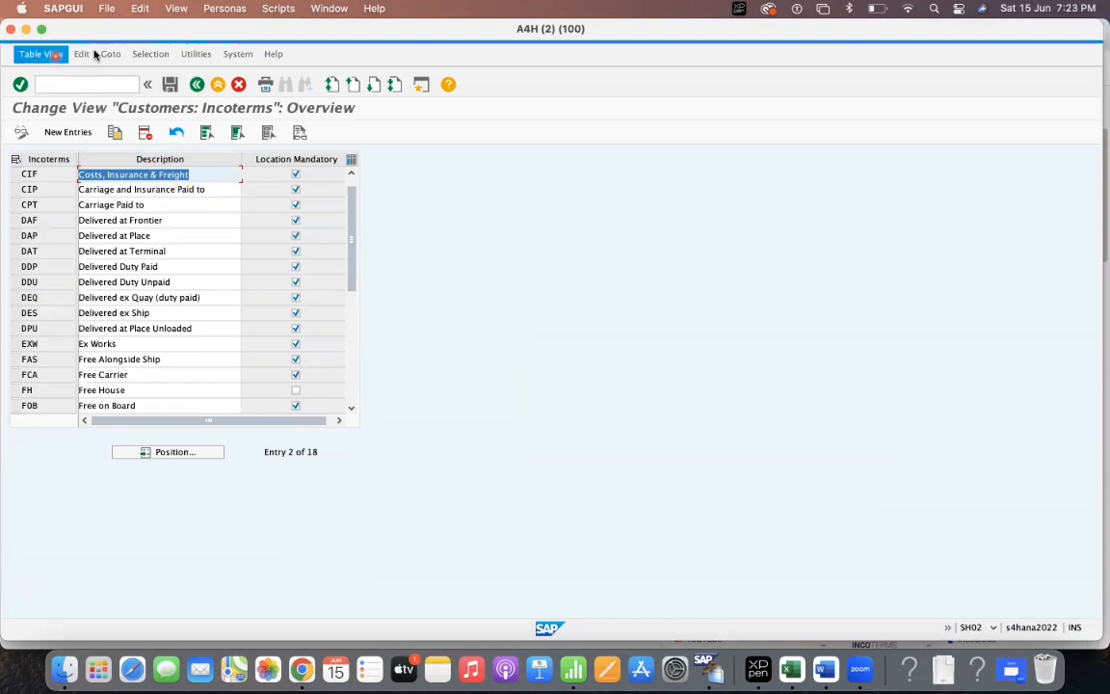
pyautogui.write('/')
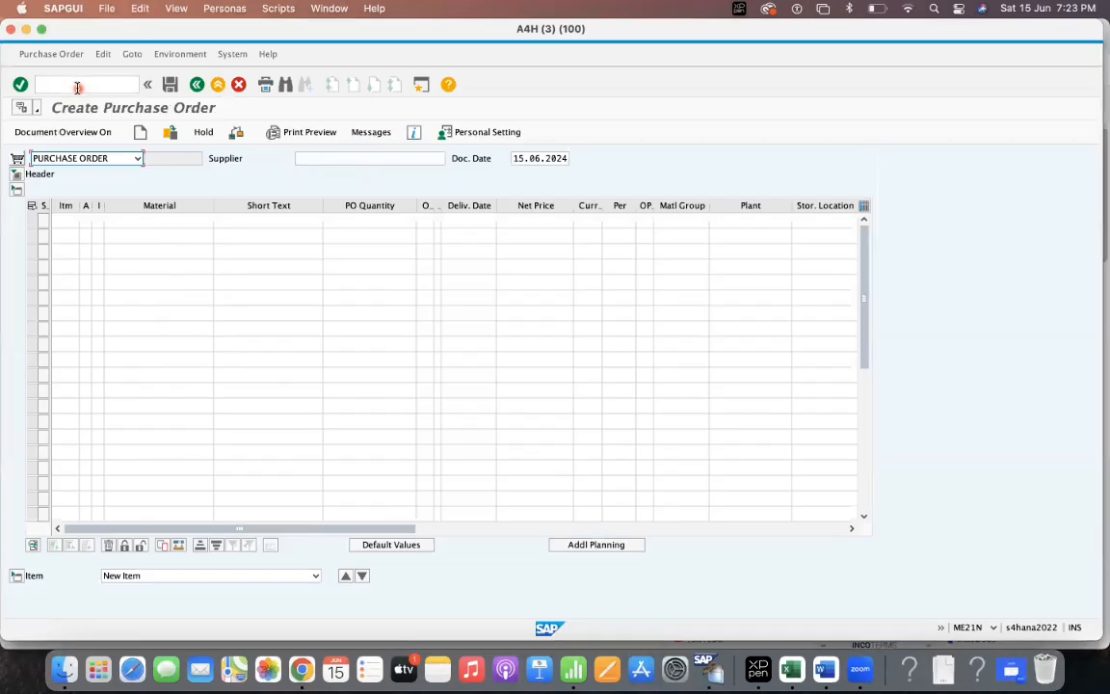
# Step: Choose supplier 300065 AS Developers and enter NS12 in the purchase order header
pyautogui.click(16, 173)
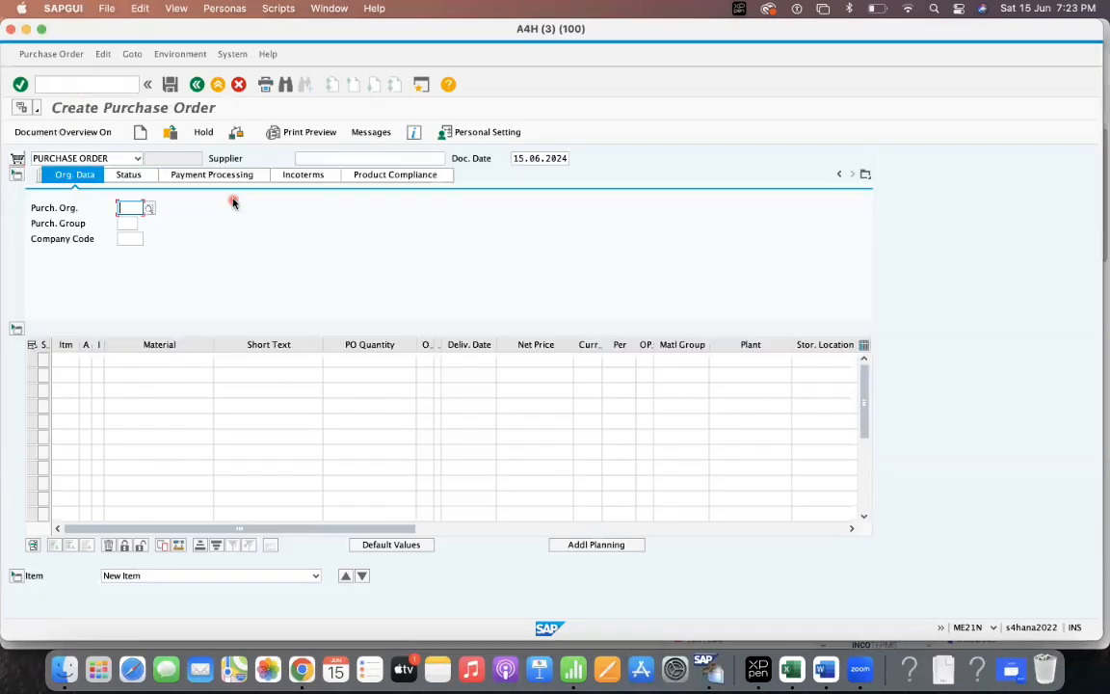
pyautogui.click(302, 174)
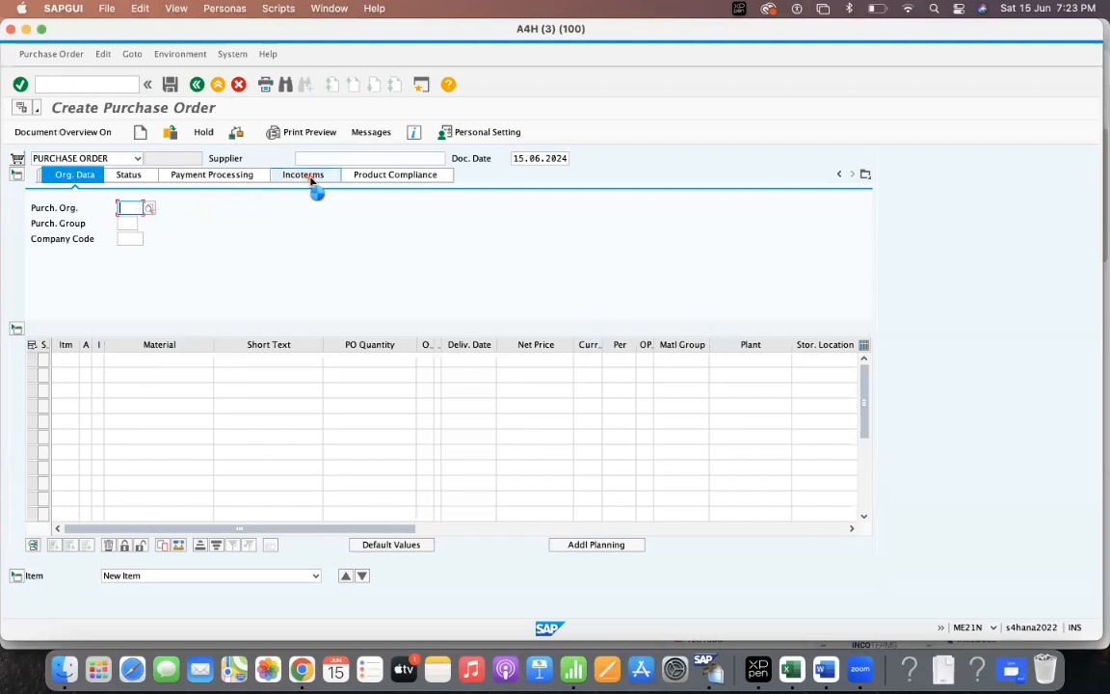
pyautogui.click(303, 175)
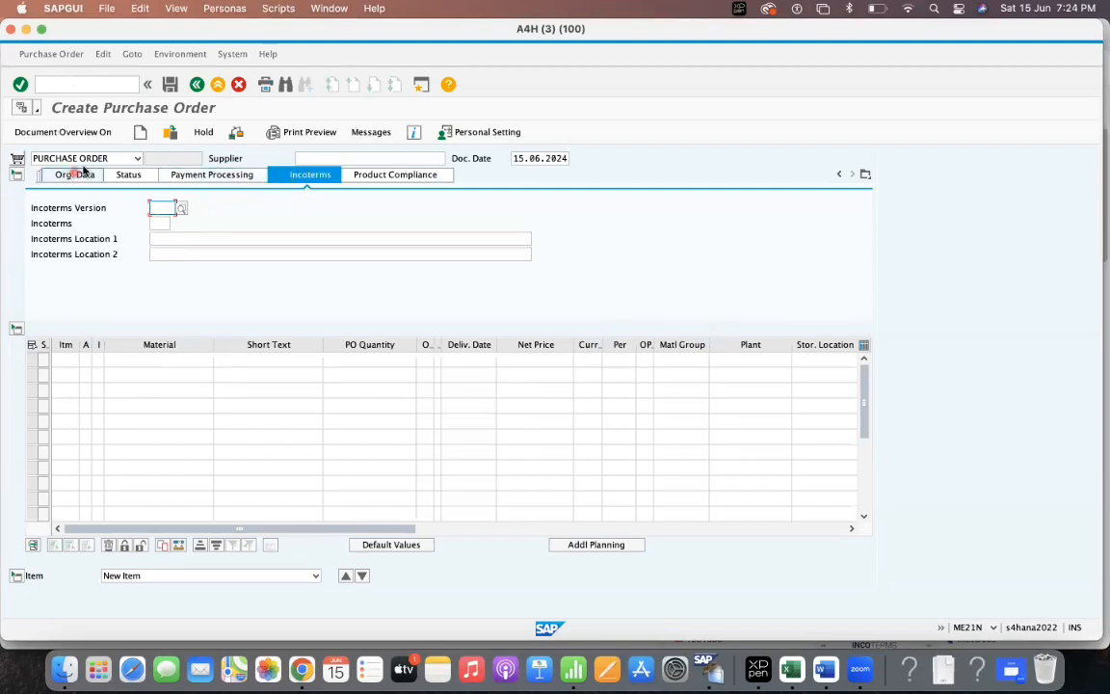
pyautogui.click(137, 158)
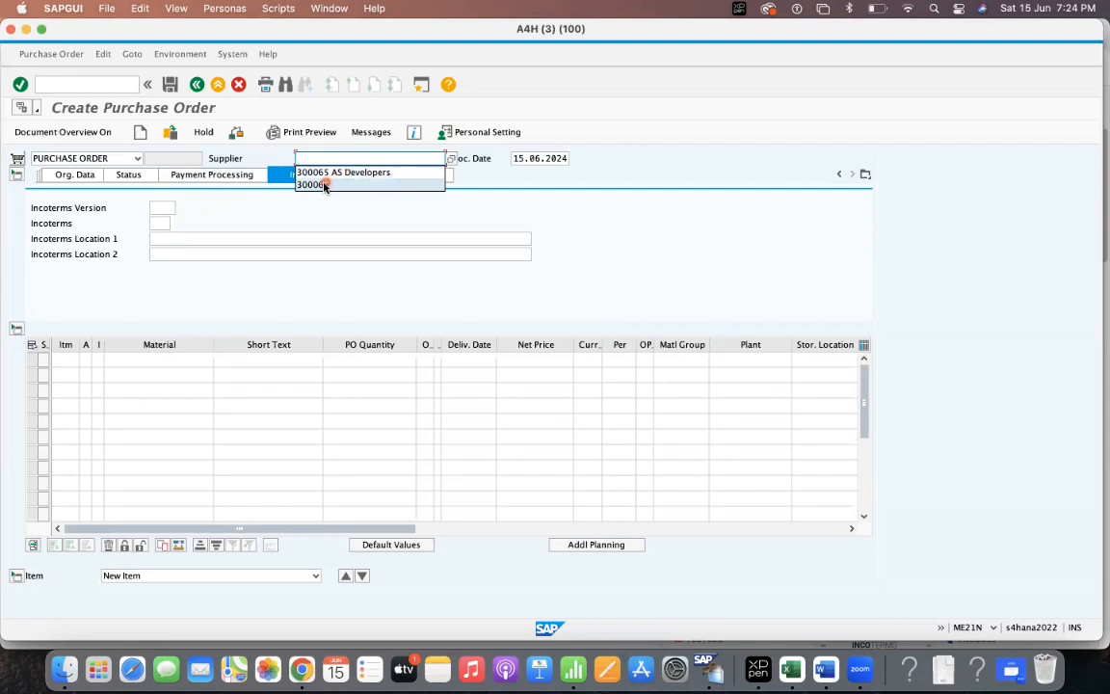
pyautogui.click(343, 171)
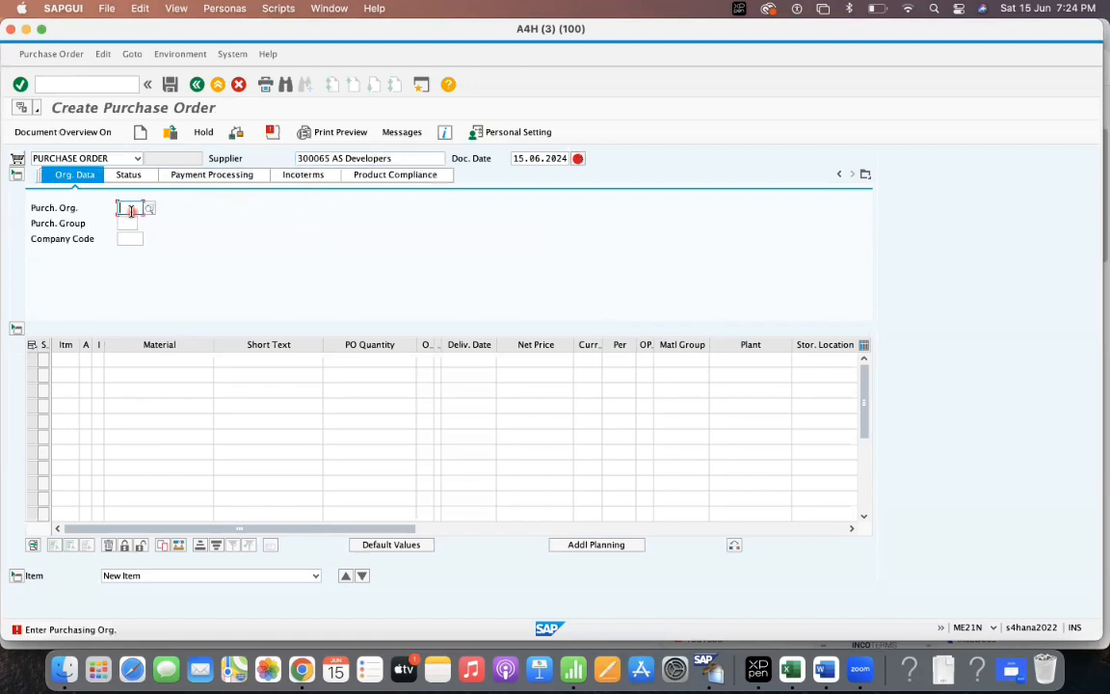
pyautogui.write('NS12')
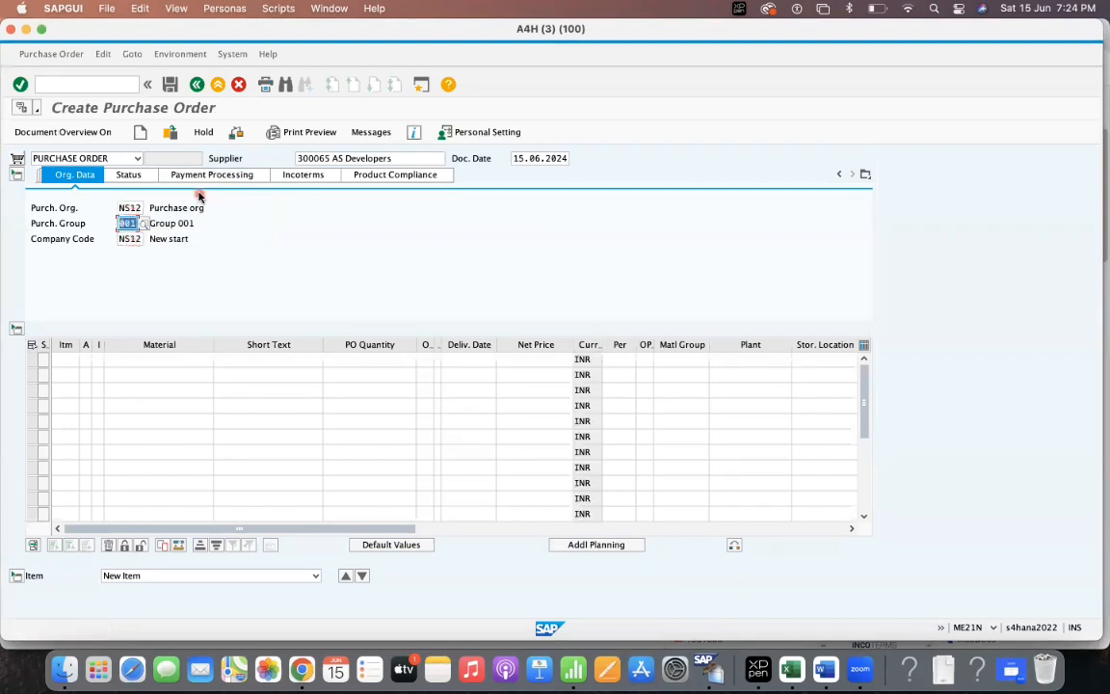
pyautogui.click(159, 360)
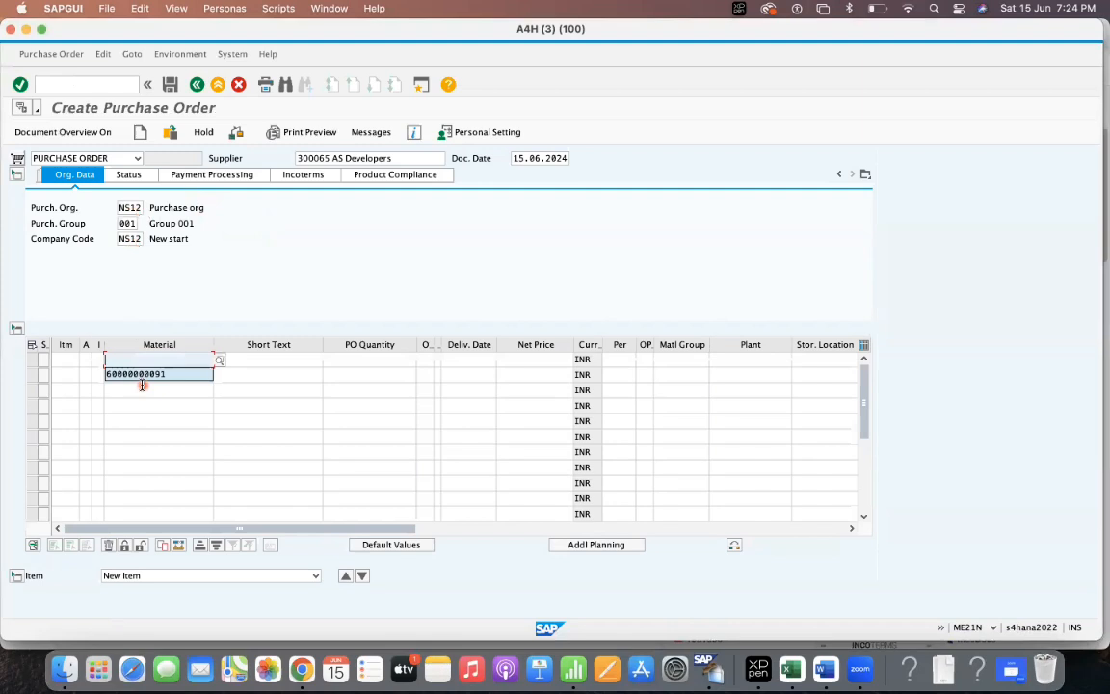
pyautogui.click(144, 360)
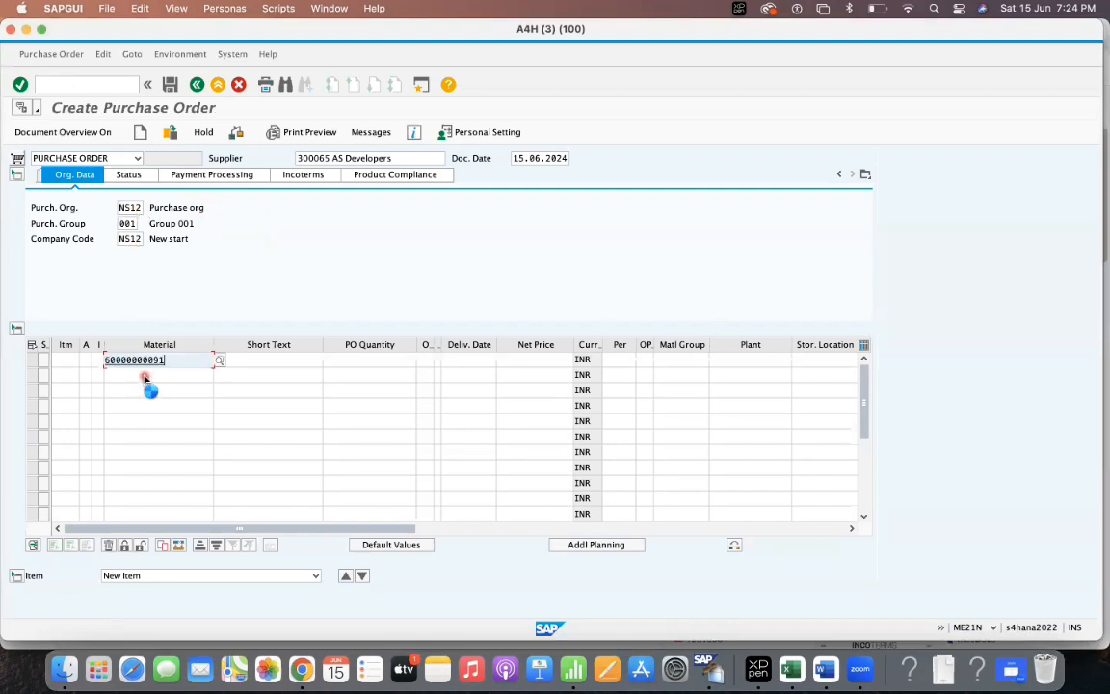
pyautogui.press('enter')
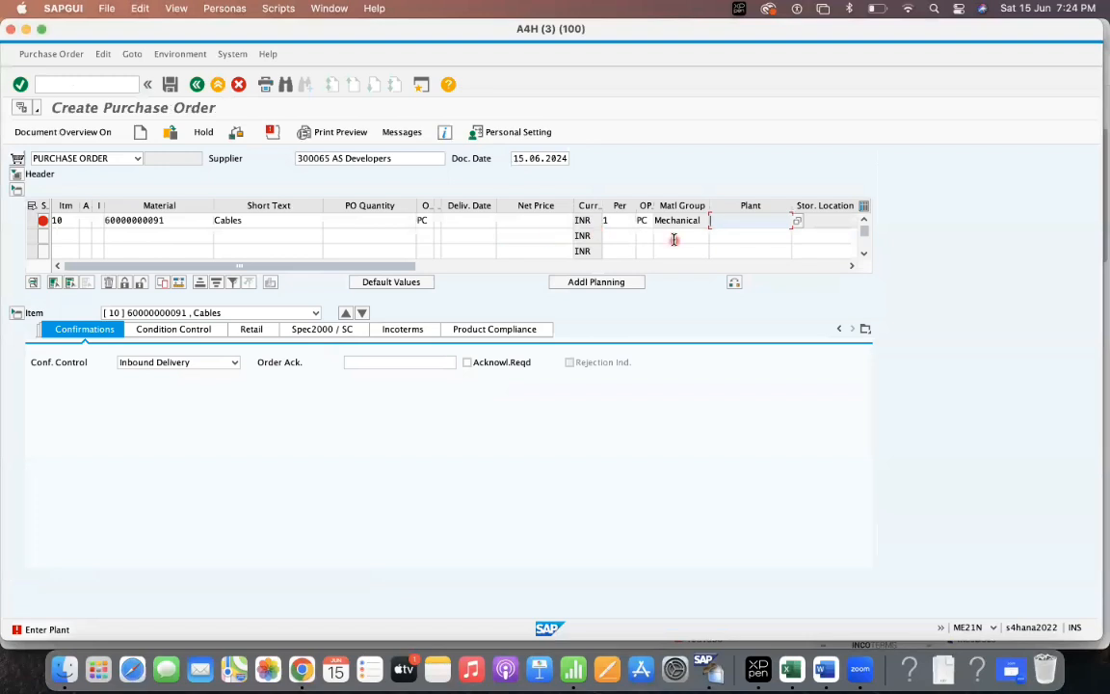
pyautogui.write('ns12')
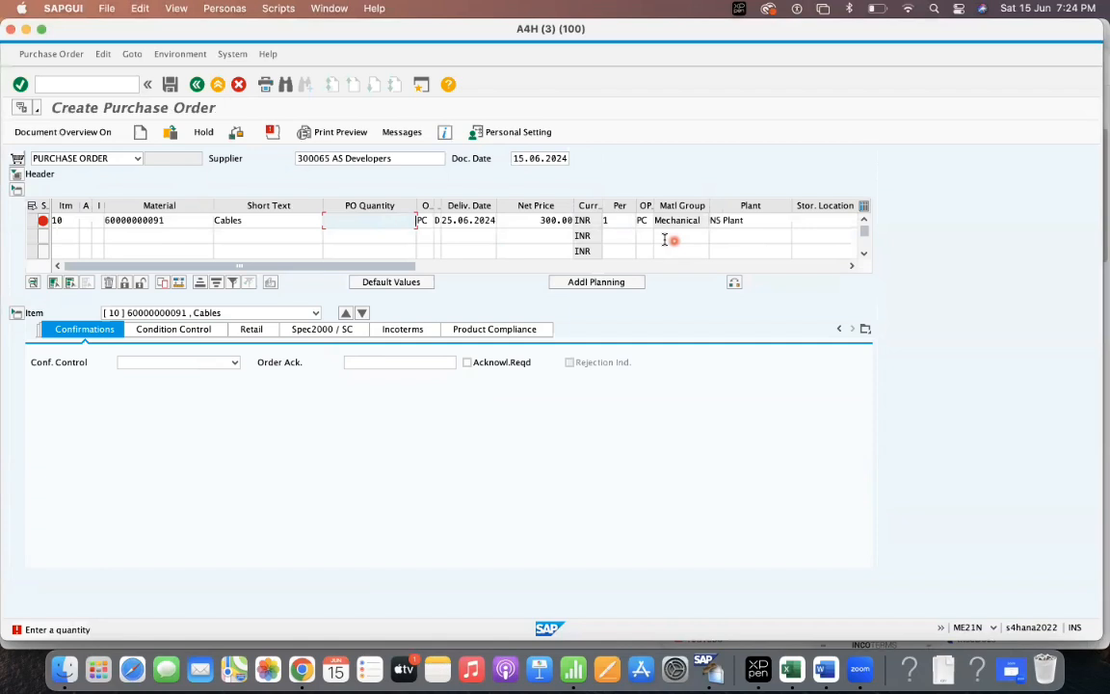
pyautogui.write('1000')
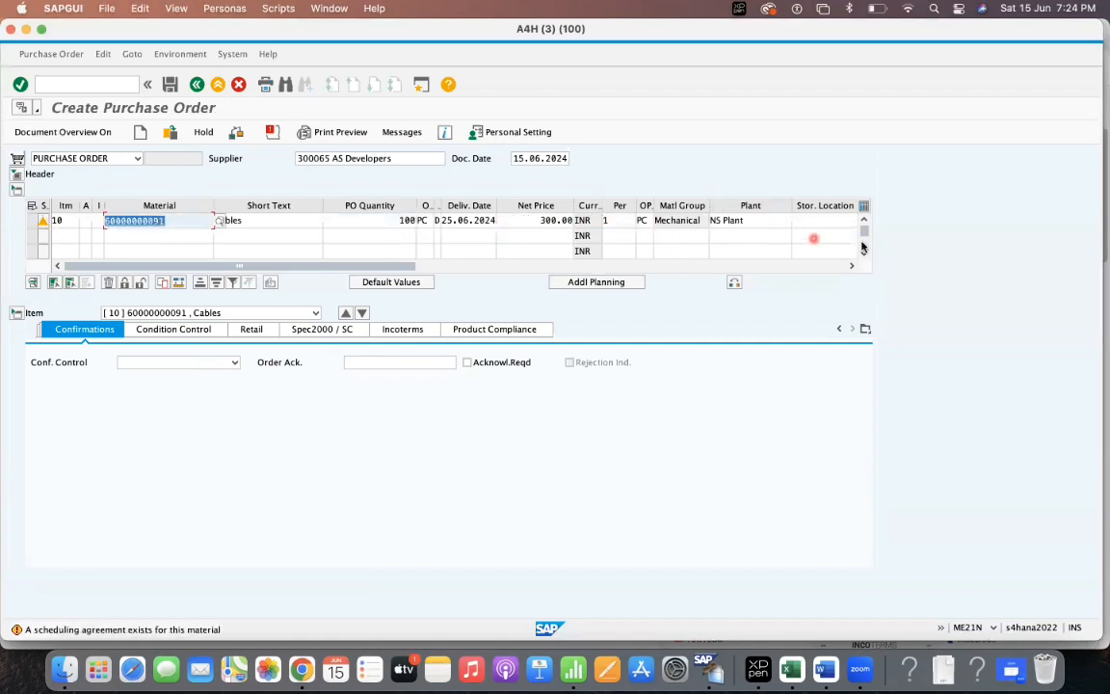
pyautogui.click(817, 221)
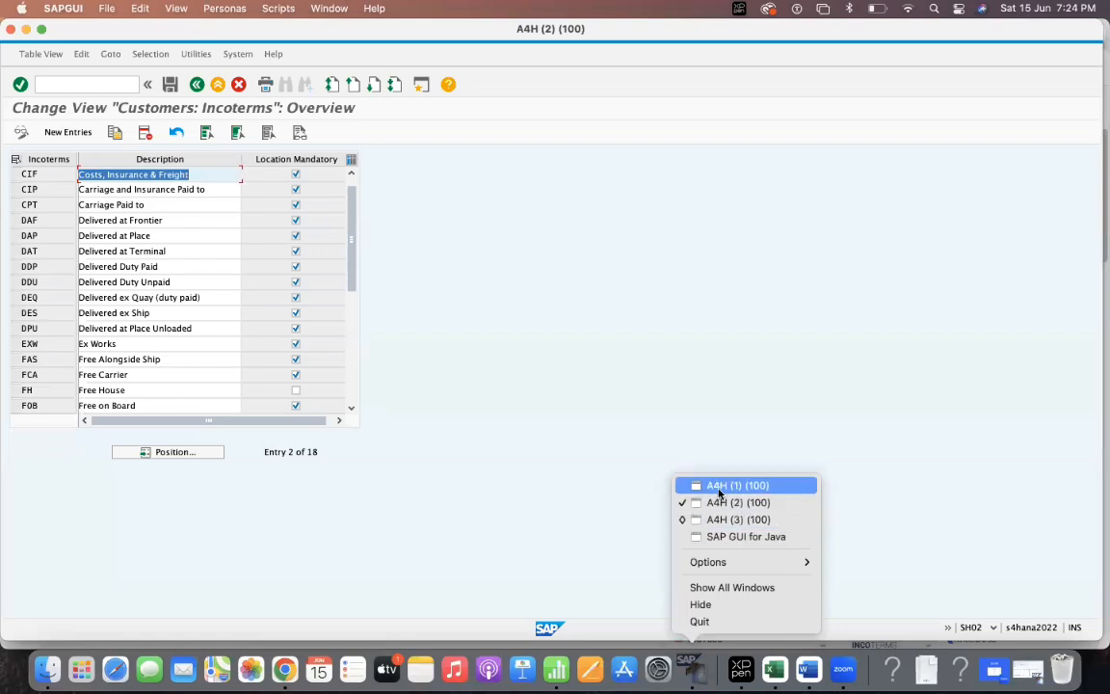
# Step: Check Location Mandatory in the Incoterms settings session and set header Incoterms to CIF
pyautogui.click(737, 485)
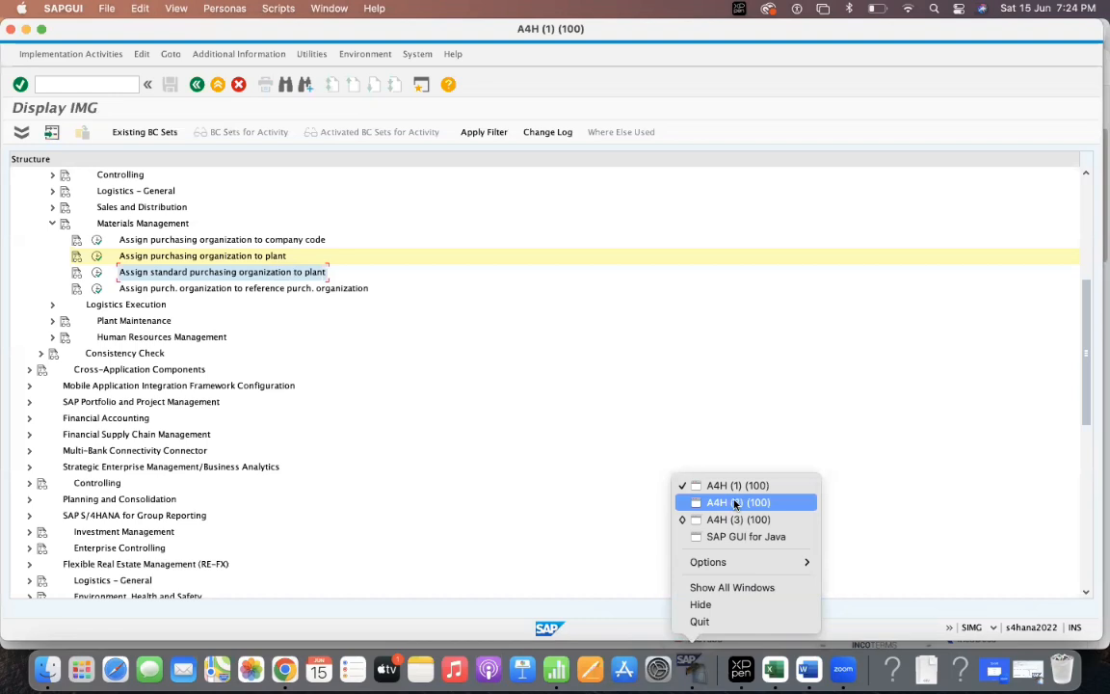
pyautogui.click(739, 502)
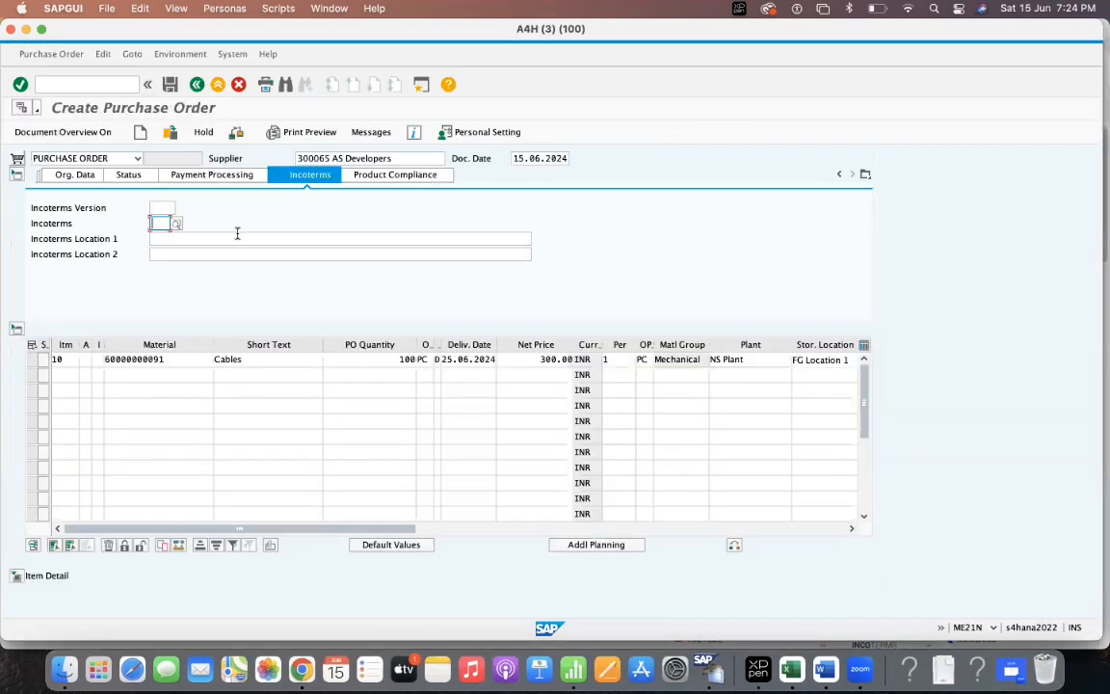
pyautogui.write('CIF')
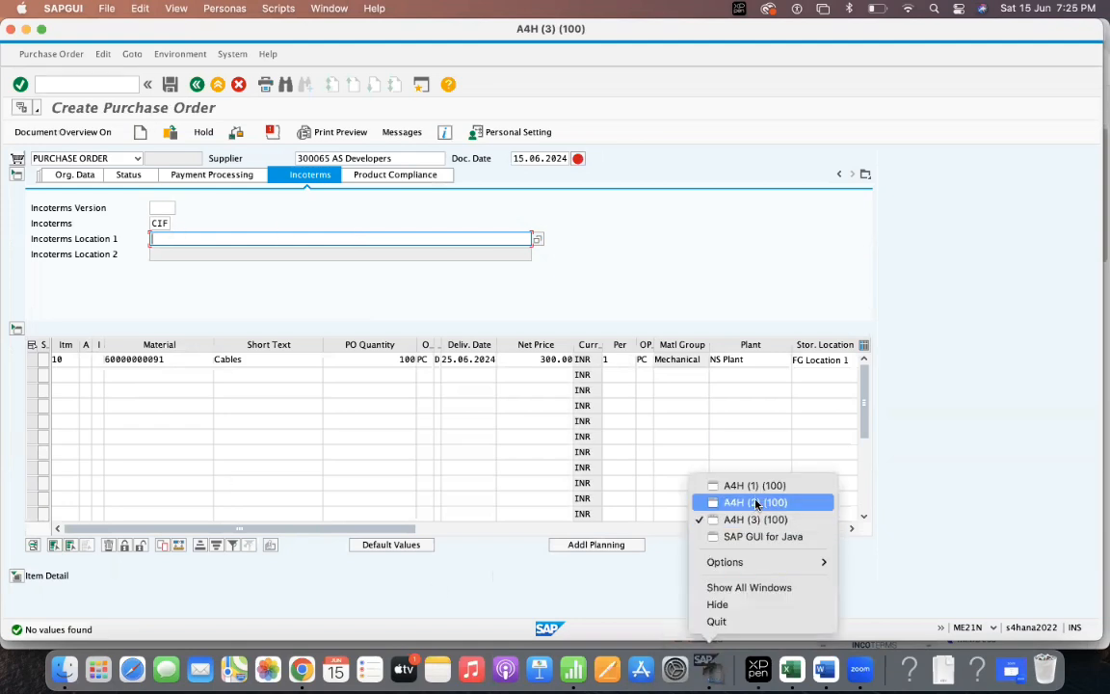
pyautogui.click(754, 503)
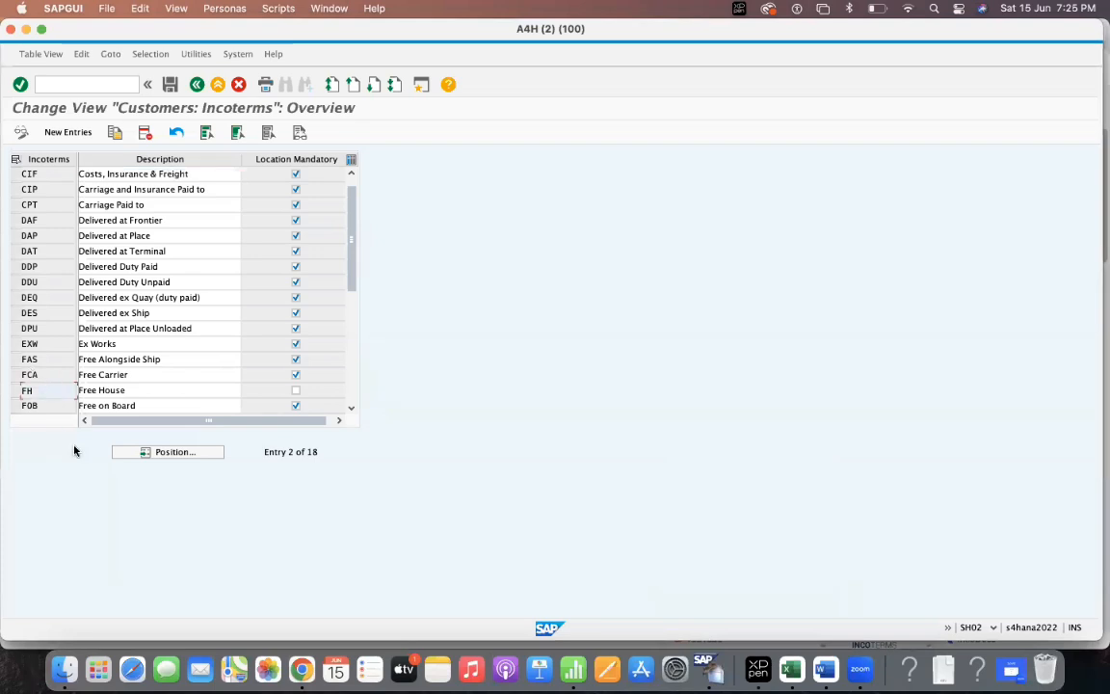
pyautogui.rightClick(704, 667)
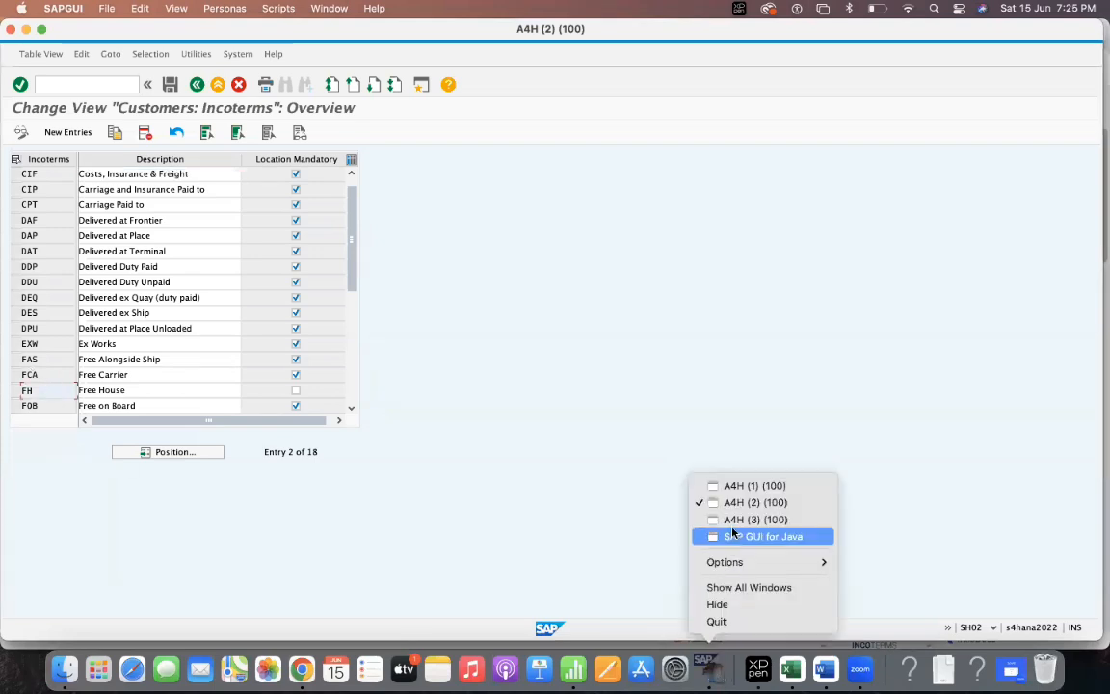
pyautogui.click(754, 519)
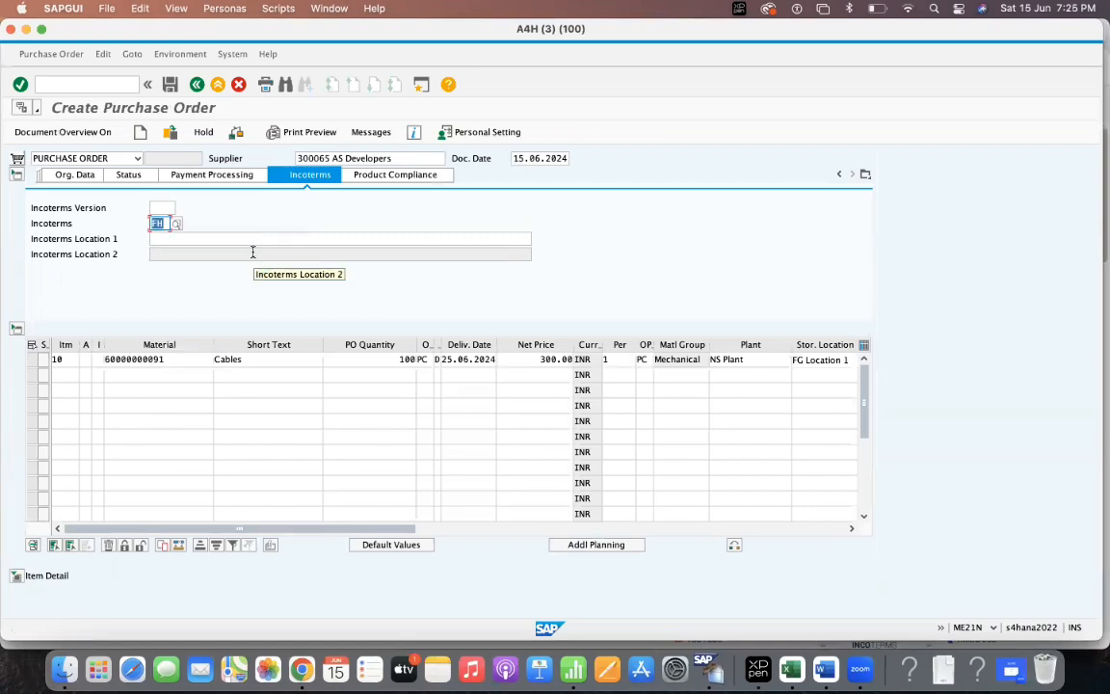
pyautogui.moveTo(266, 226)
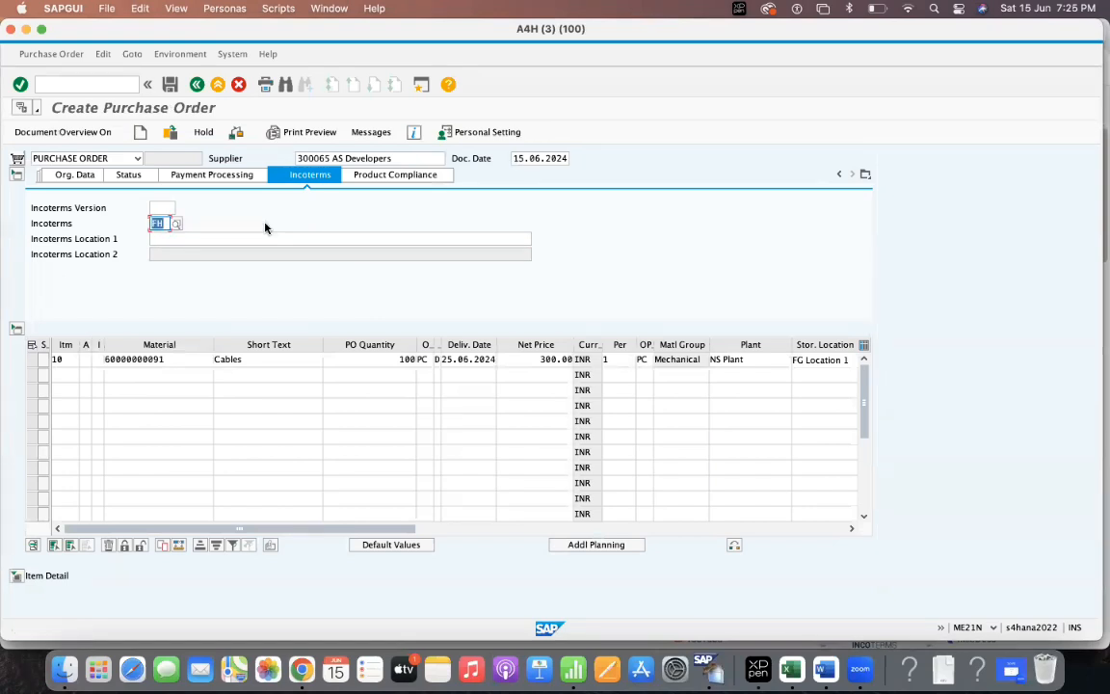
pyautogui.click(337, 238)
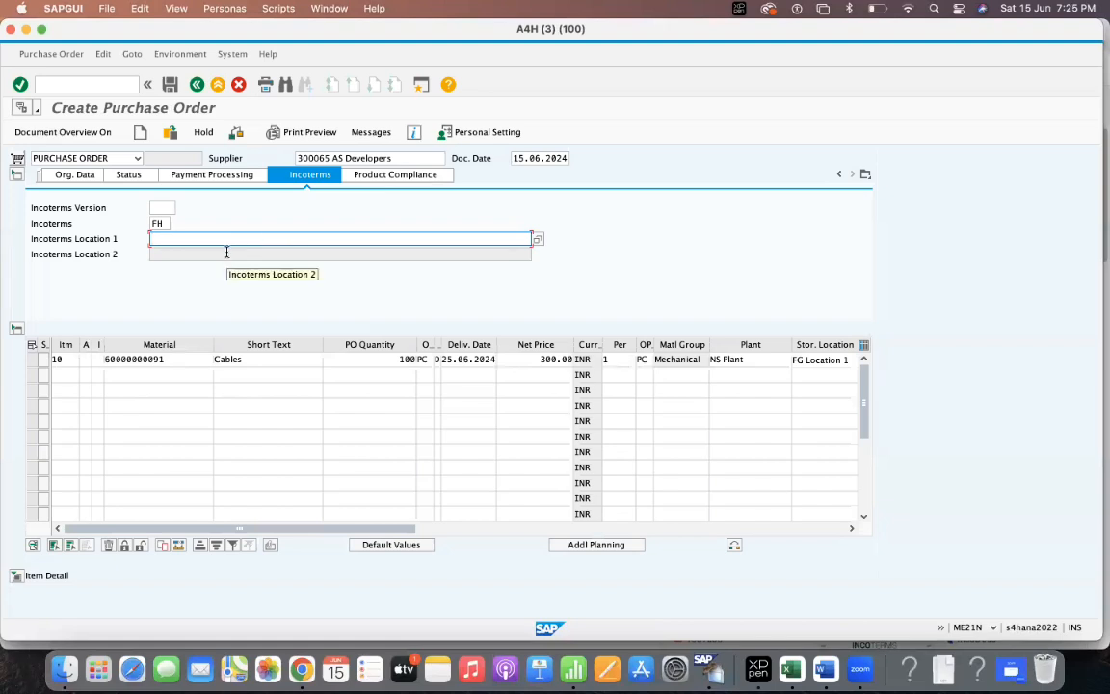
pyautogui.moveTo(346, 238)
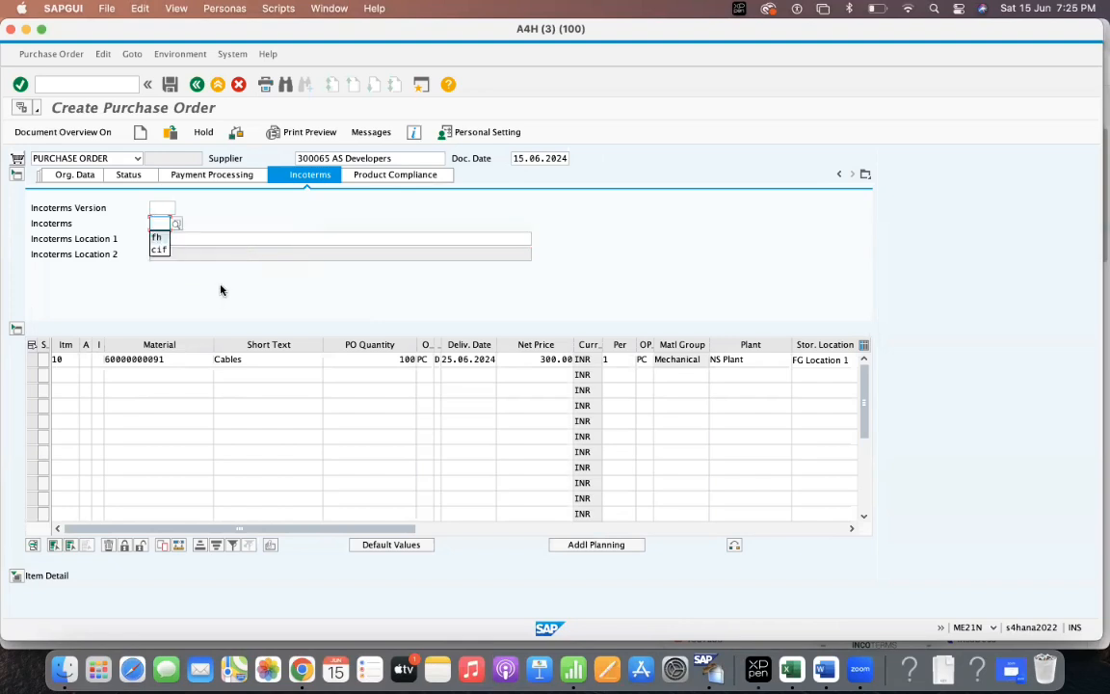
pyautogui.click(159, 248)
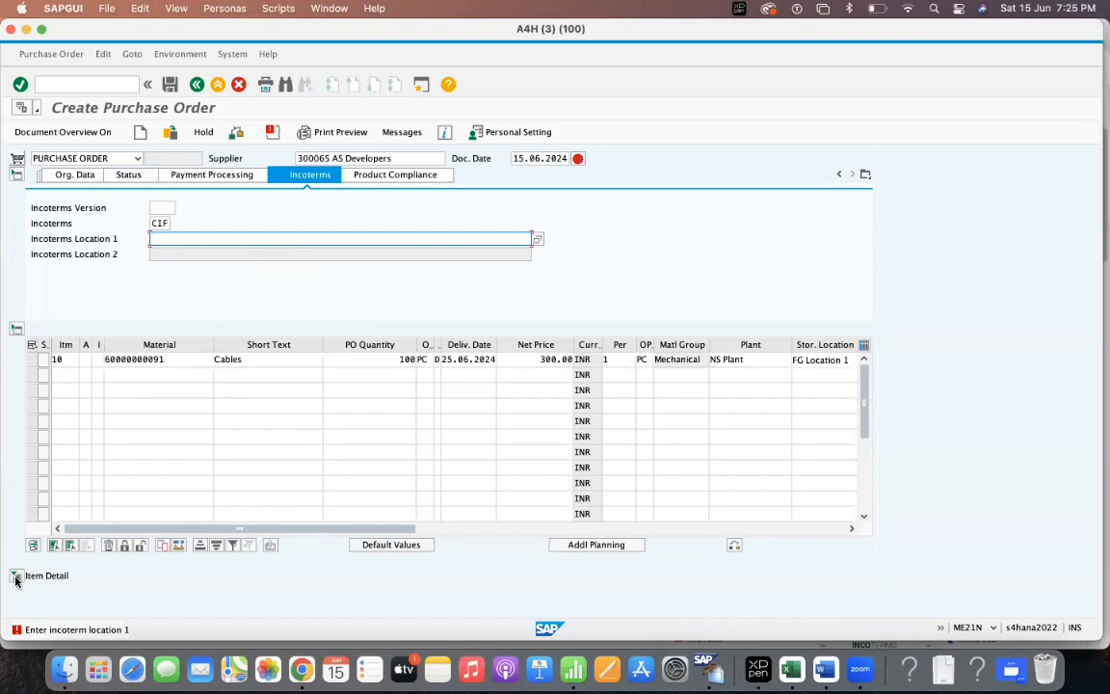
# Step: Enter 'Test Location' as header Incoterms Location 1 and return to the item detail tabs
pyautogui.click(15, 575)
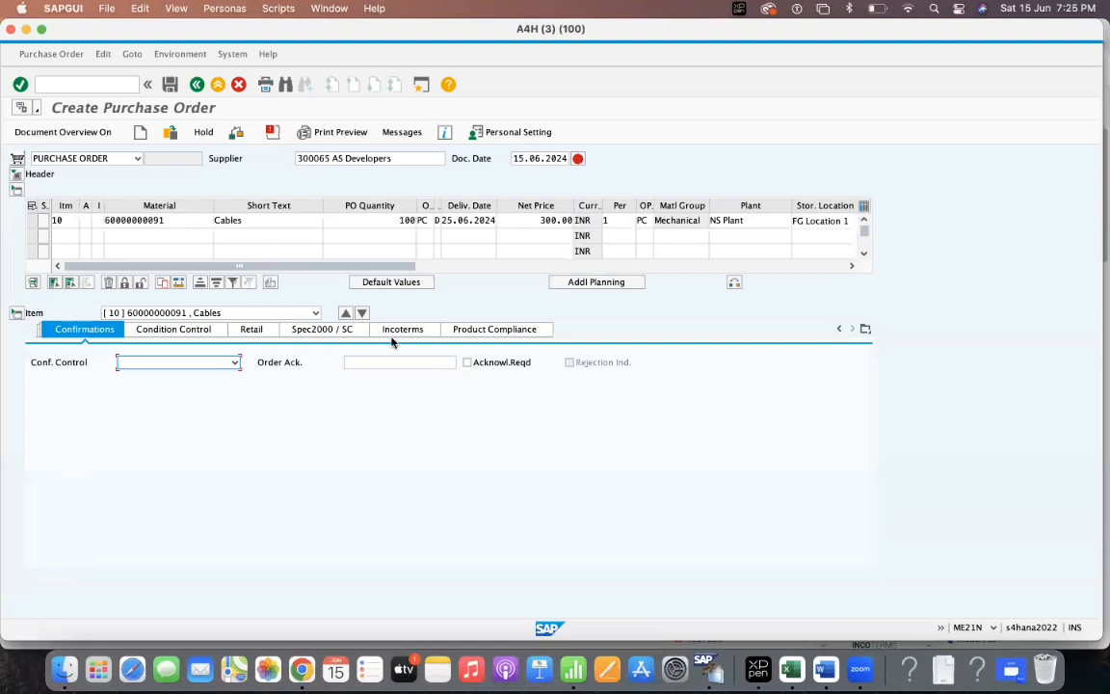
pyautogui.click(402, 328)
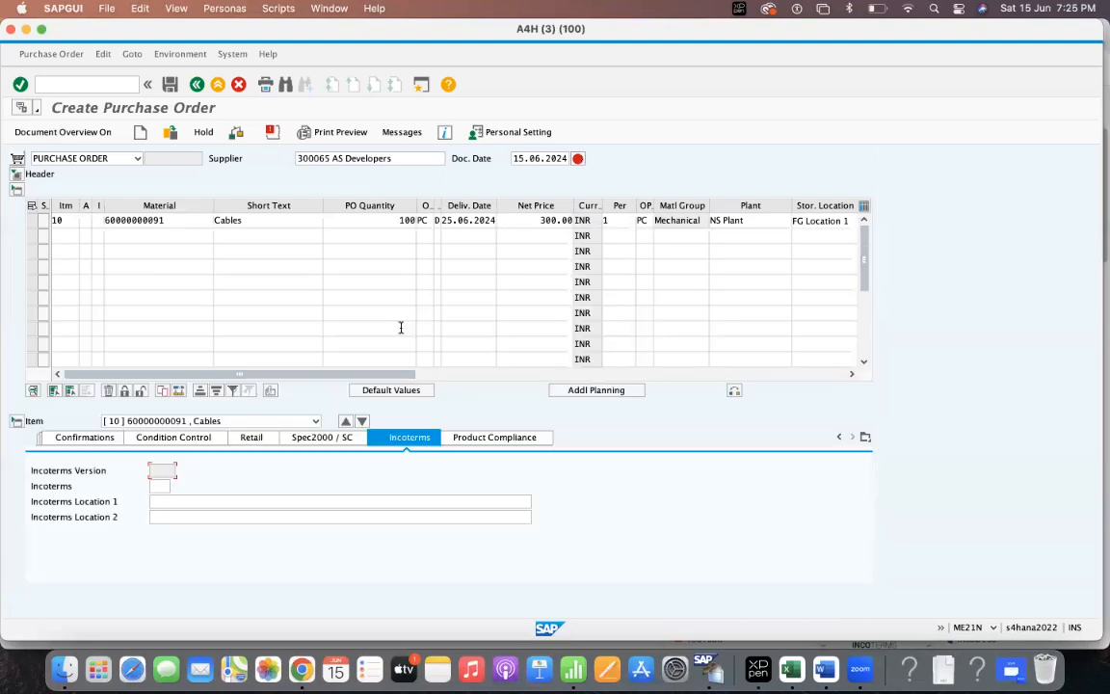
pyautogui.moveTo(374, 468)
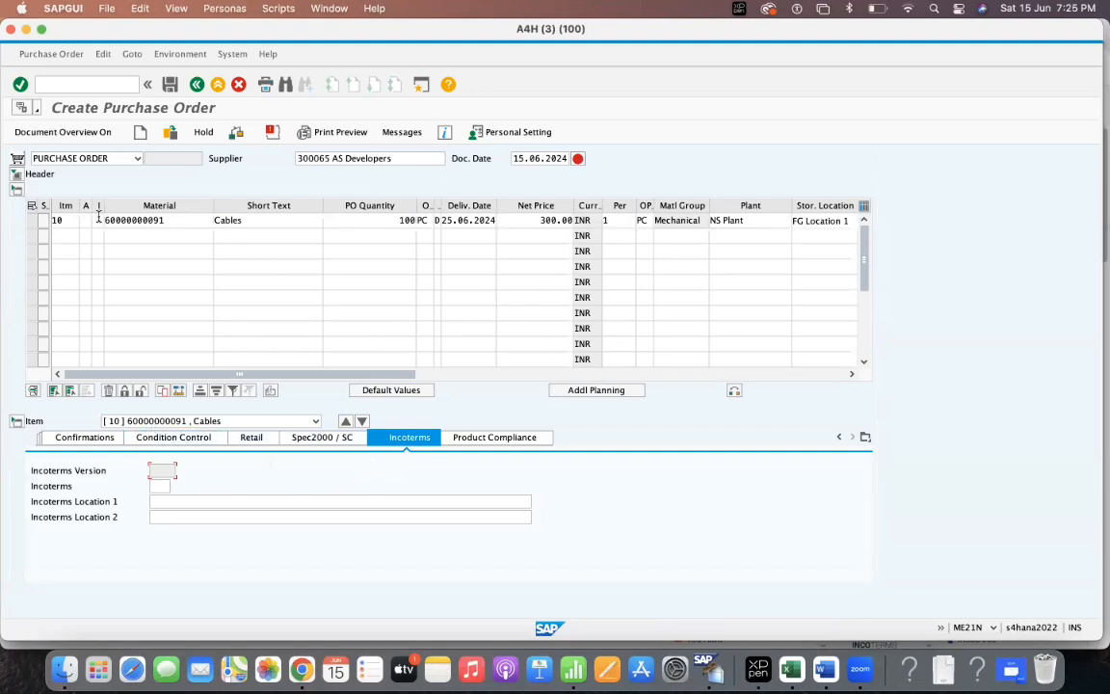
pyautogui.moveTo(365, 214)
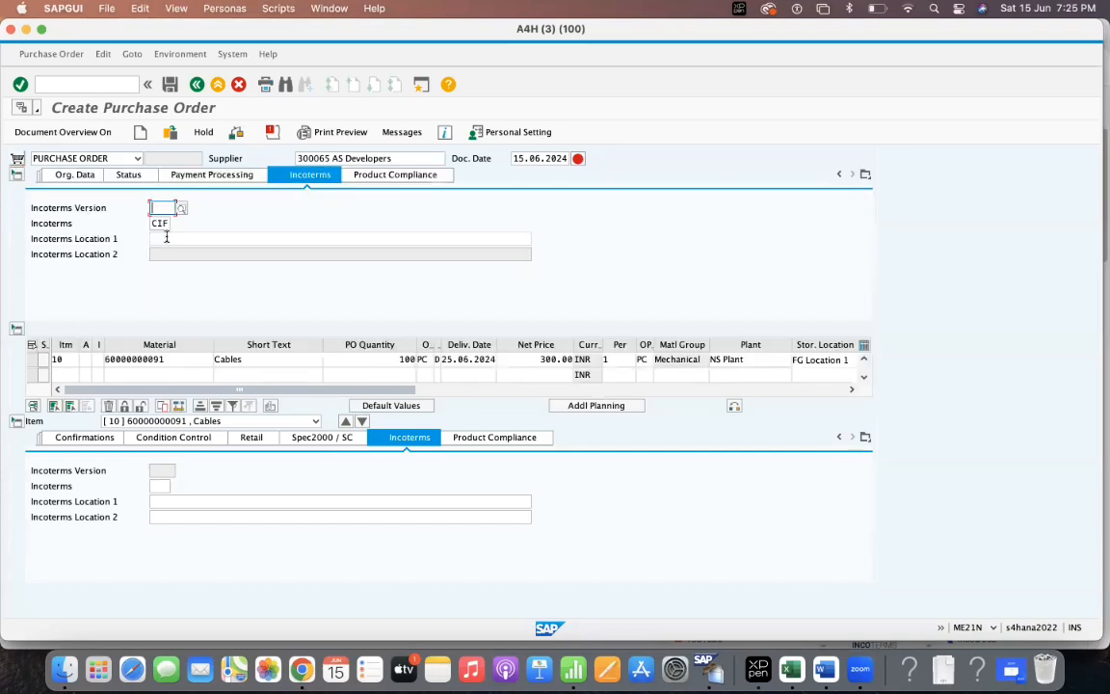
pyautogui.click(337, 238)
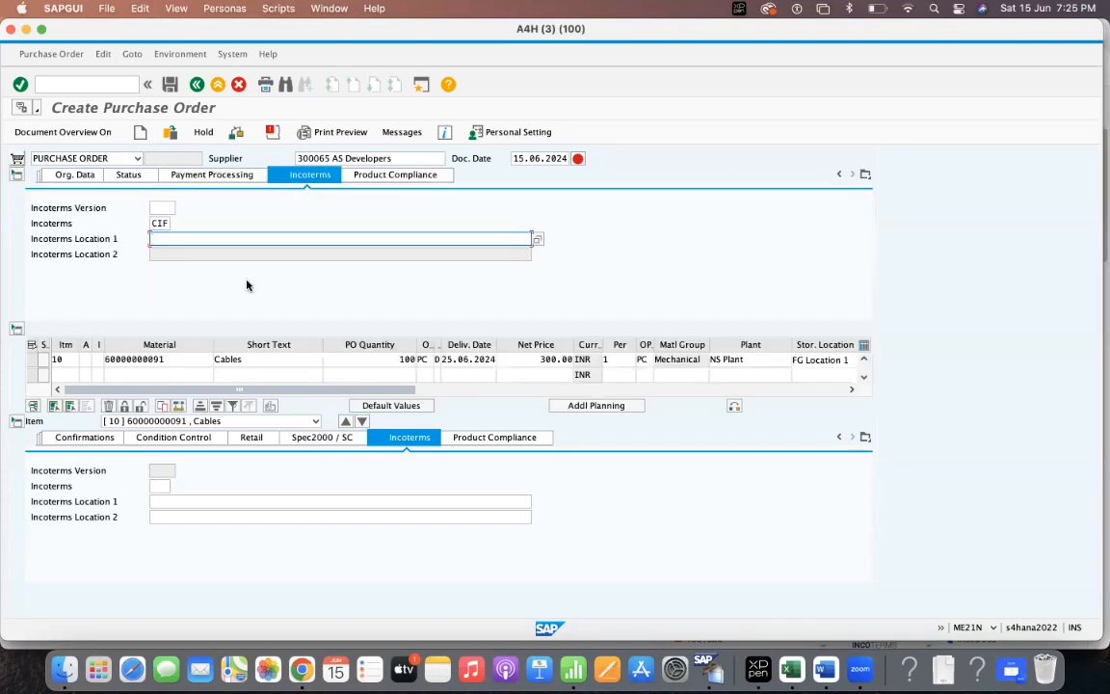
pyautogui.write('Test Location')
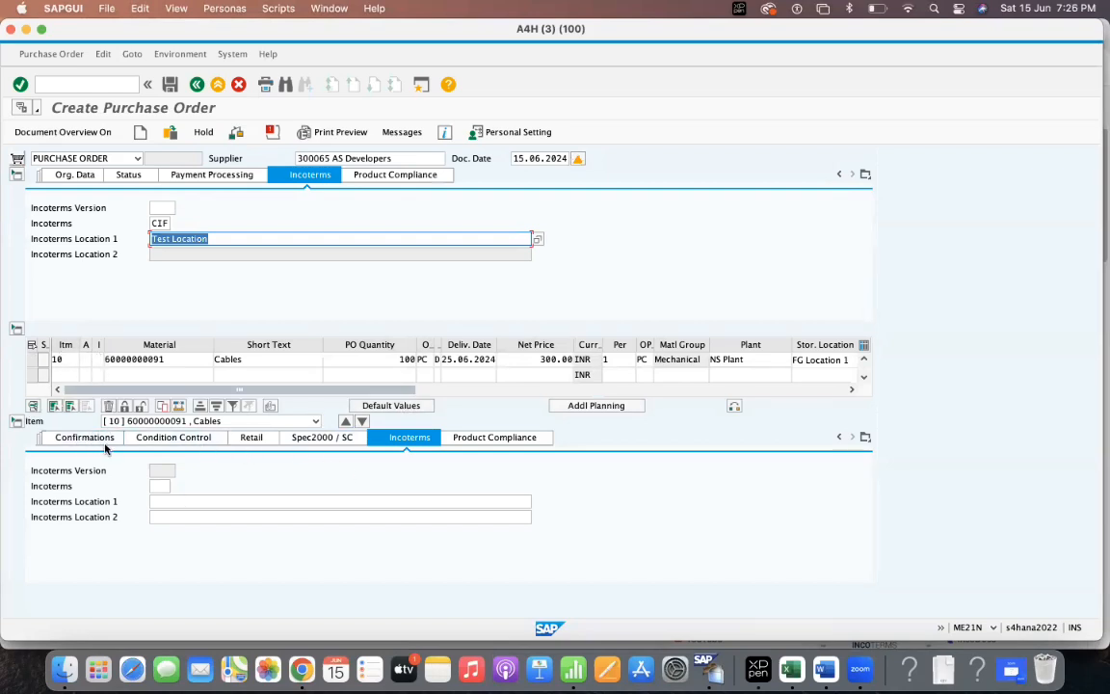
pyautogui.click(839, 436)
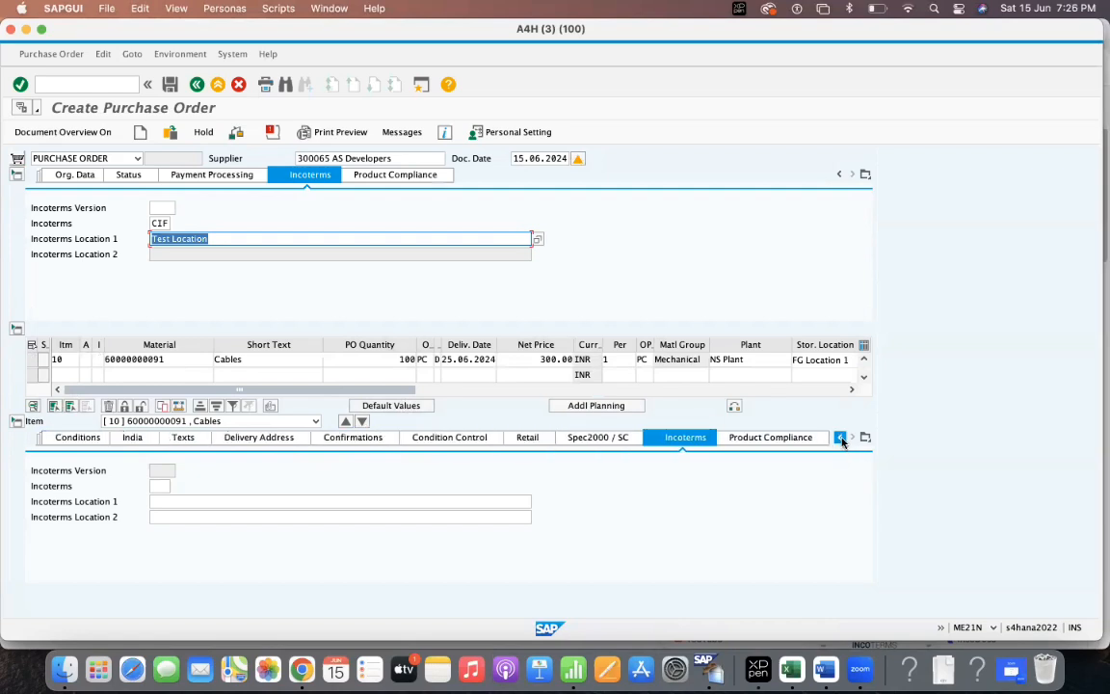
pyautogui.click(841, 438)
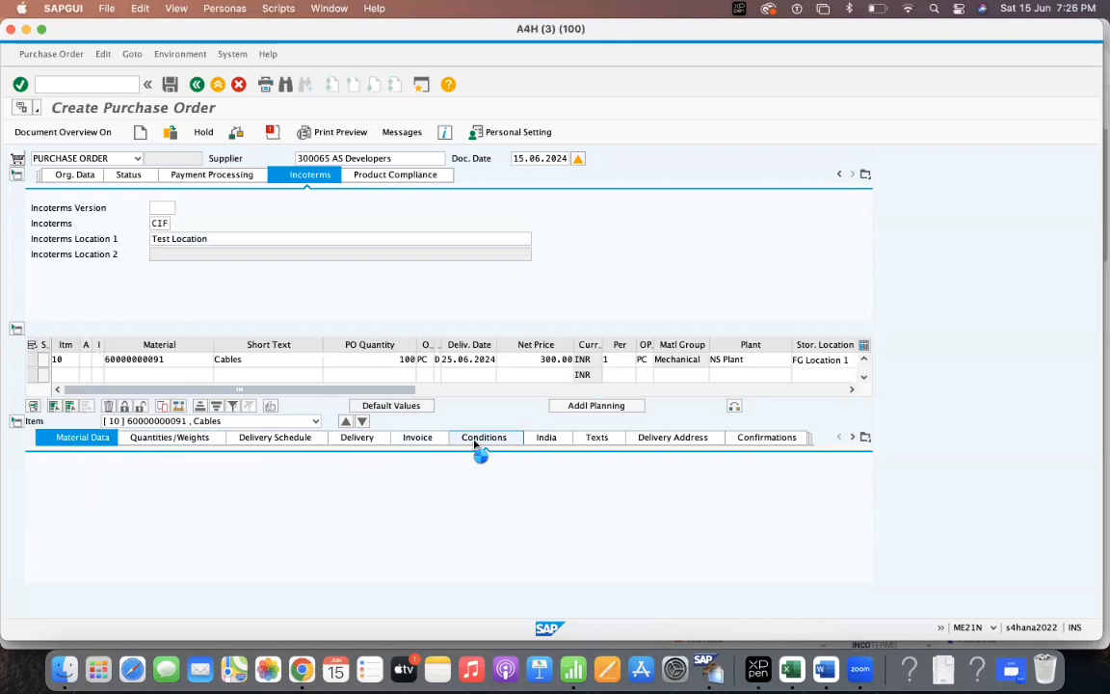
# Step: Set tax code V0 on item 10's invoice details and redisplay the header
pyautogui.click(484, 437)
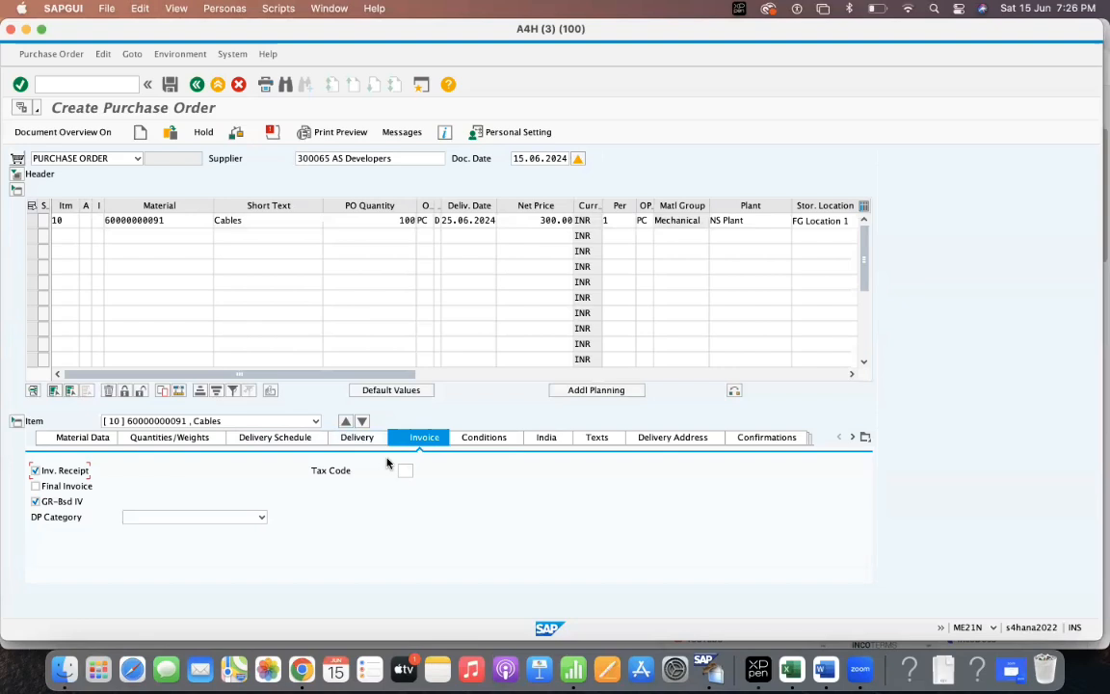
pyautogui.click(405, 470)
pyautogui.write('V0')
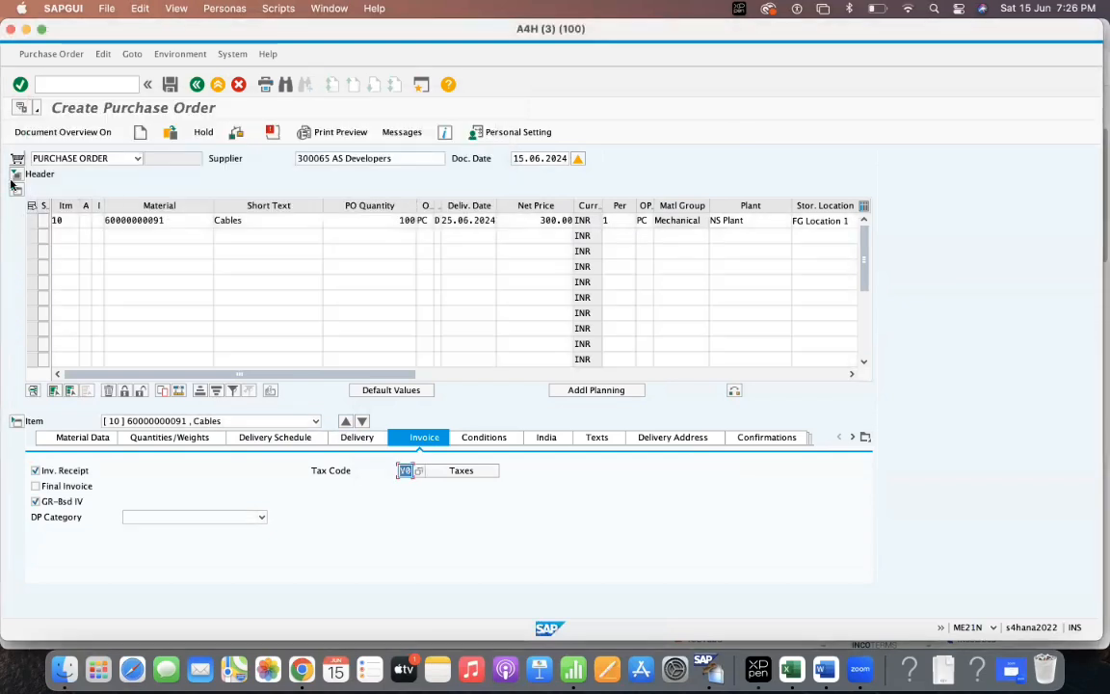
pyautogui.click(16, 174)
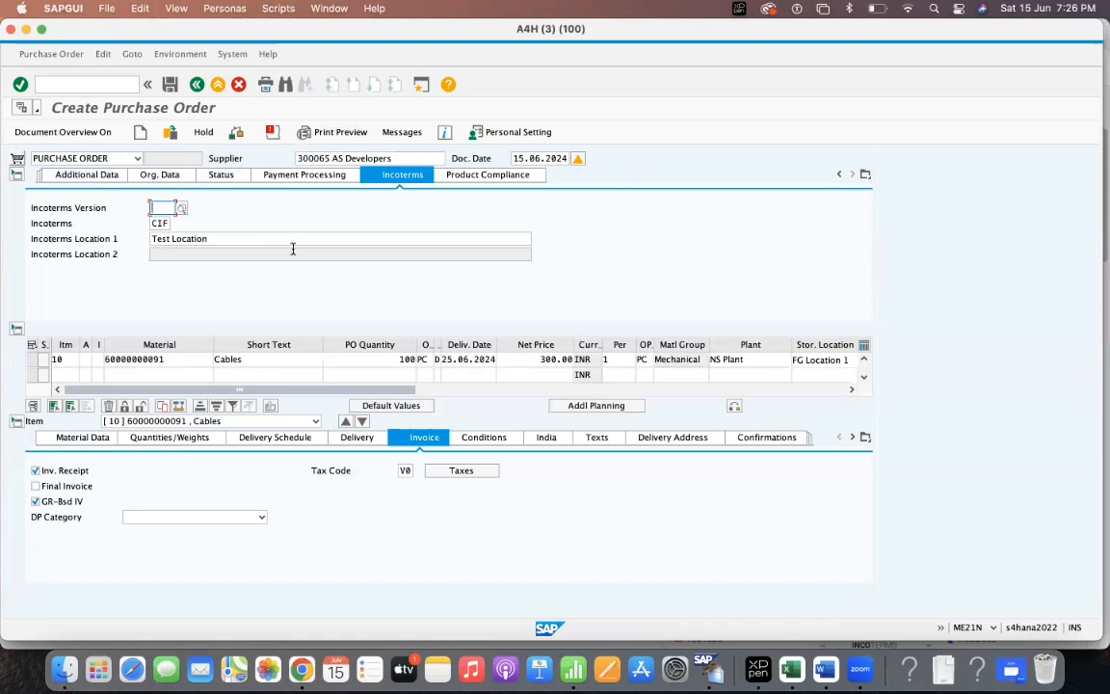
pyautogui.moveTo(299, 254)
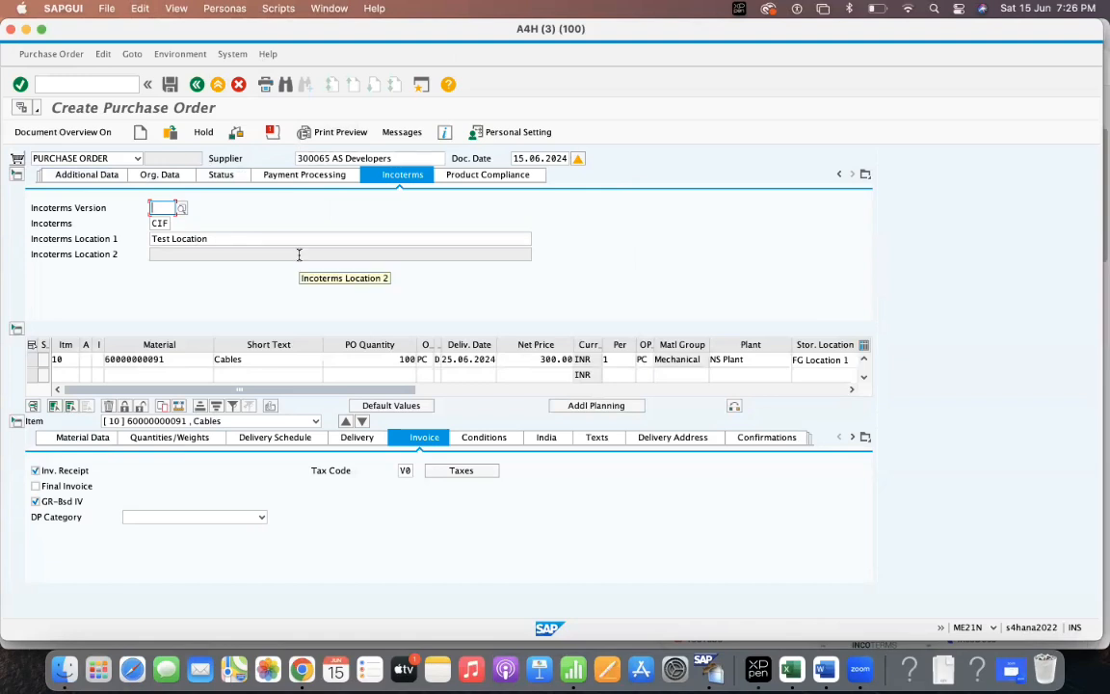